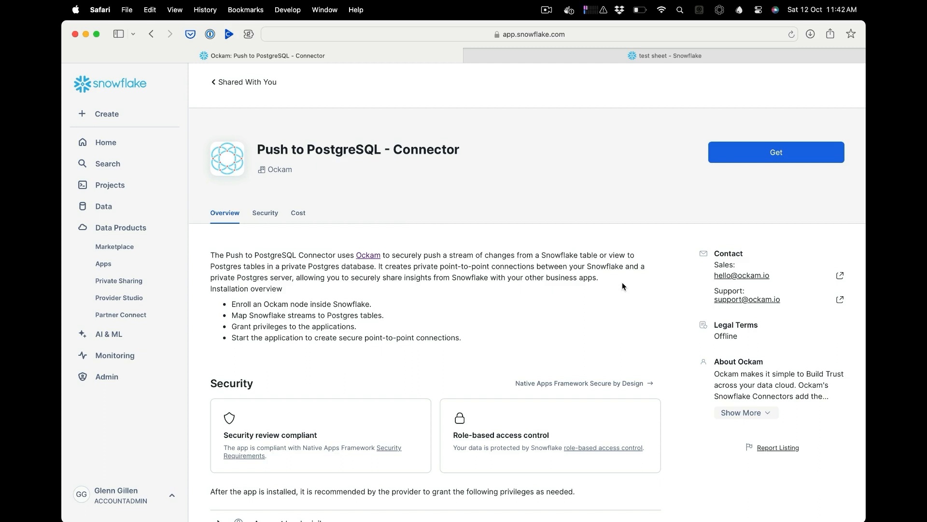
- Get the Push to PostgreSQL connector, confirm installation, and proceed to Configure it
{"action": "left_click", "coordinate": [776, 152]}
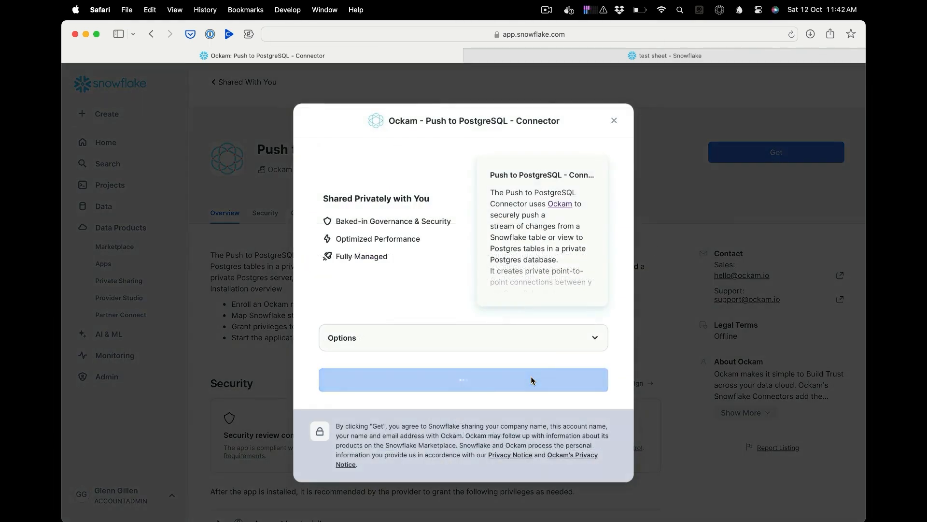
{"action": "left_click", "coordinate": [463, 379]}
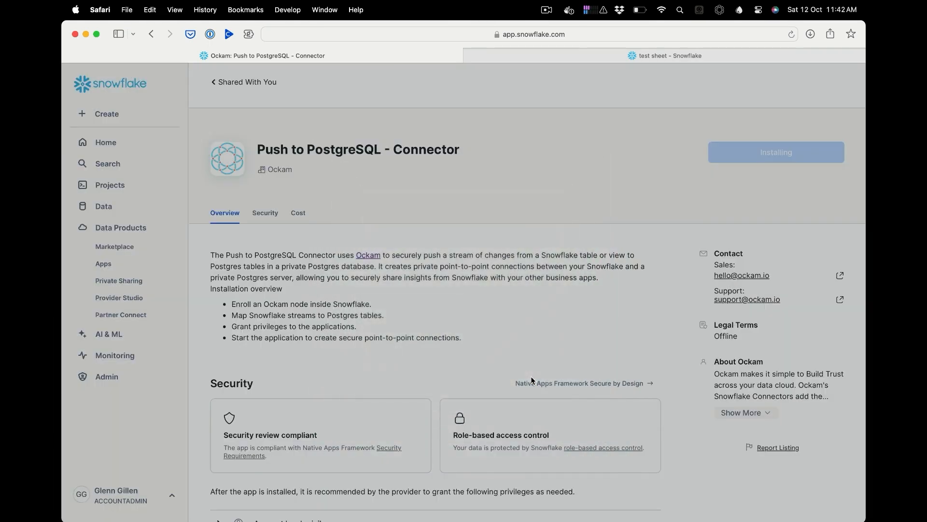
{"action": "left_click", "coordinate": [776, 152]}
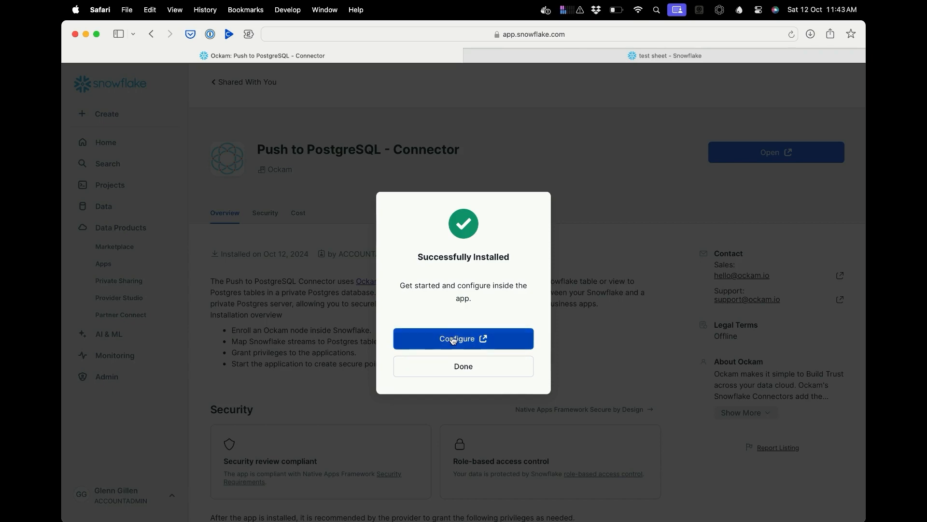
{"action": "left_click", "coordinate": [462, 338]}
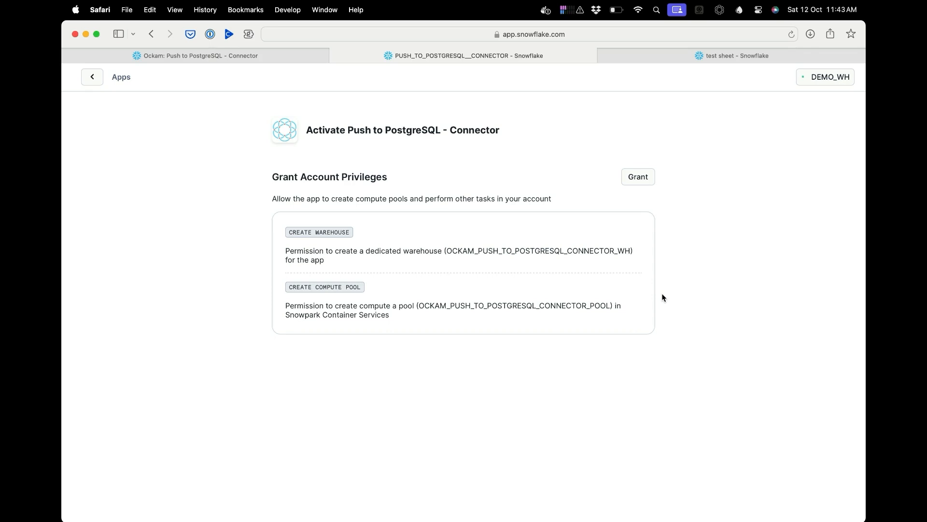
- Grant the warehouse and compute pool privileges, activate the connector, and launch its app
{"action": "left_click", "coordinate": [638, 176]}
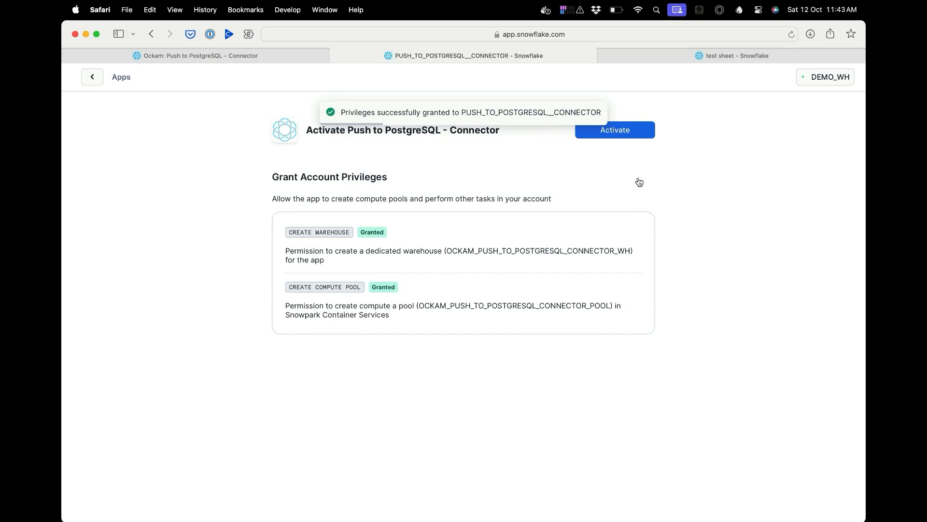
{"action": "left_click", "coordinate": [615, 129]}
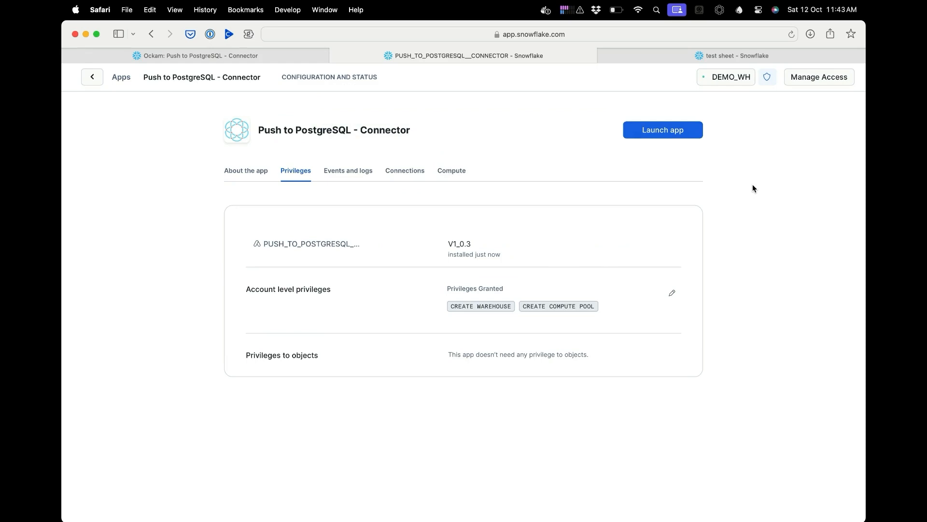
{"action": "left_click", "coordinate": [662, 130]}
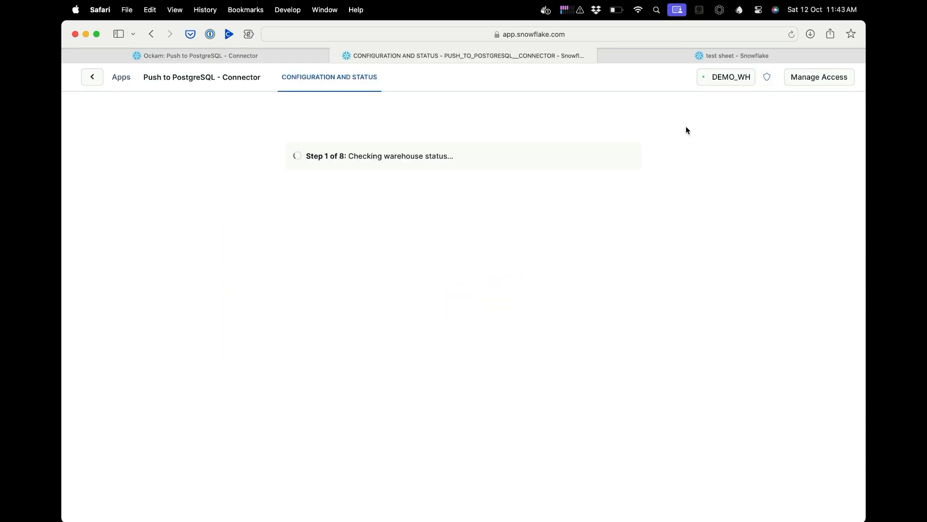
{"action": "mouse_move", "coordinate": [764, 160]}
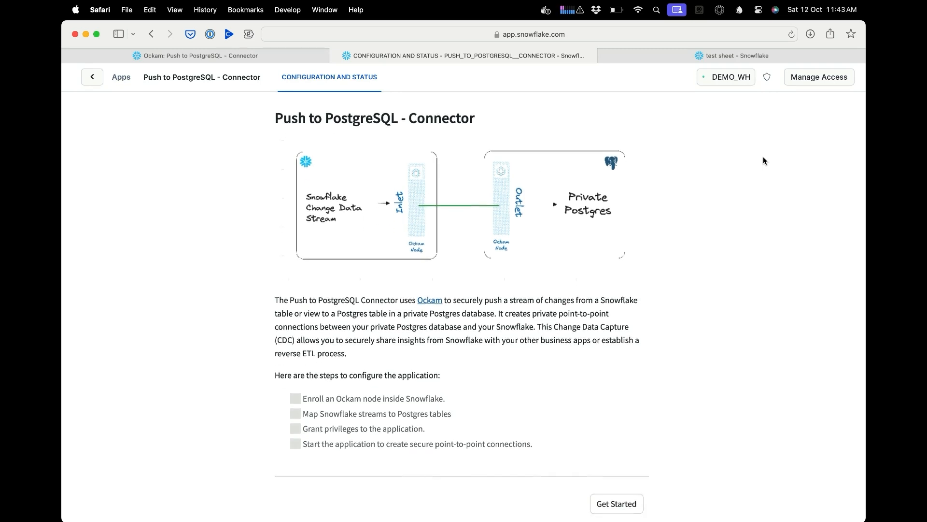
{"action": "scroll", "scroll_direction": "down", "scroll_amount": 3}
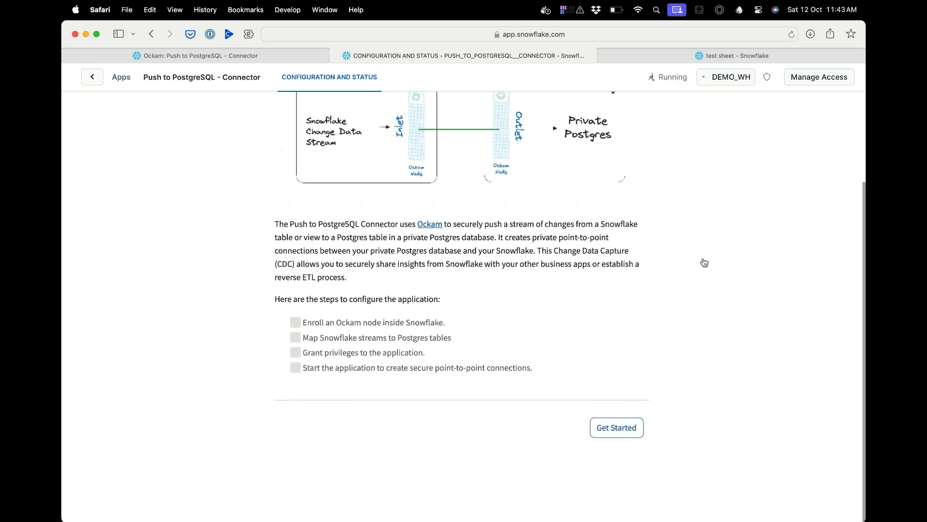
{"action": "left_click", "coordinate": [615, 427]}
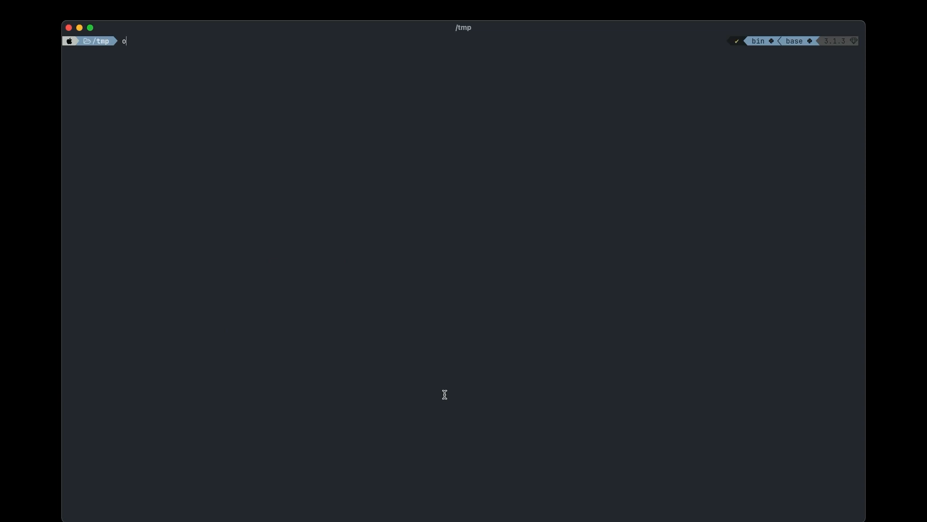
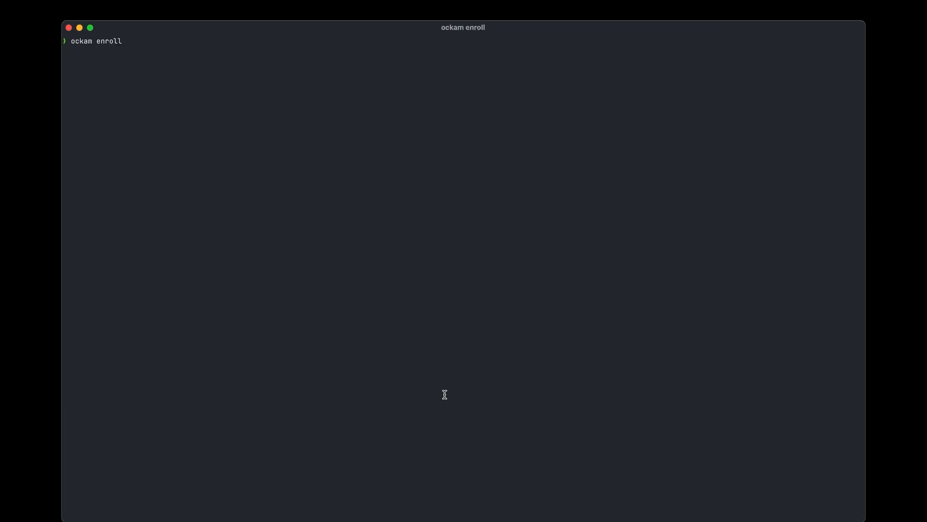
{"action": "key", "text": "Return"}
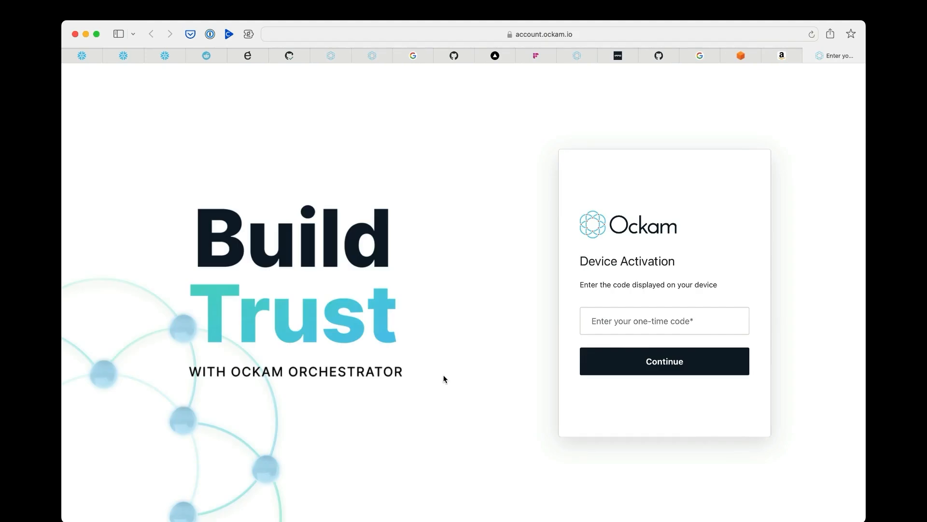
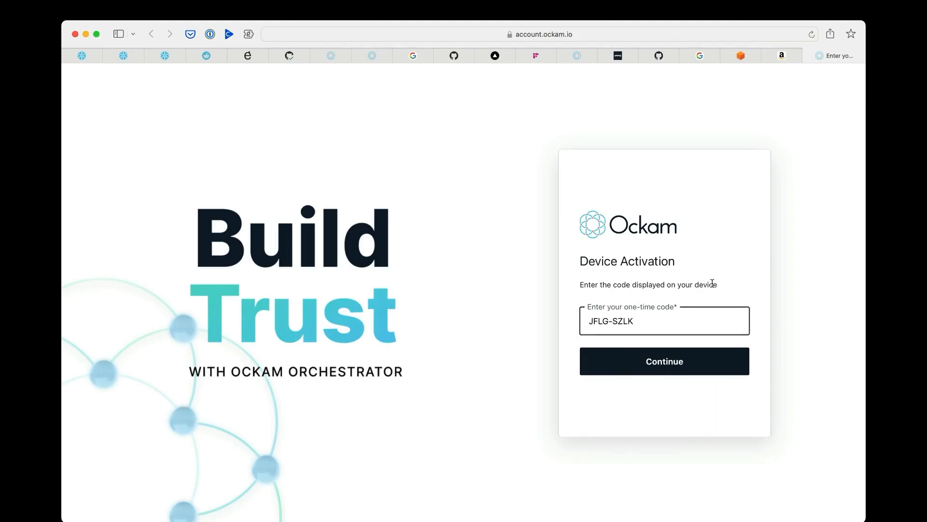
{"action": "left_click", "coordinate": [664, 360]}
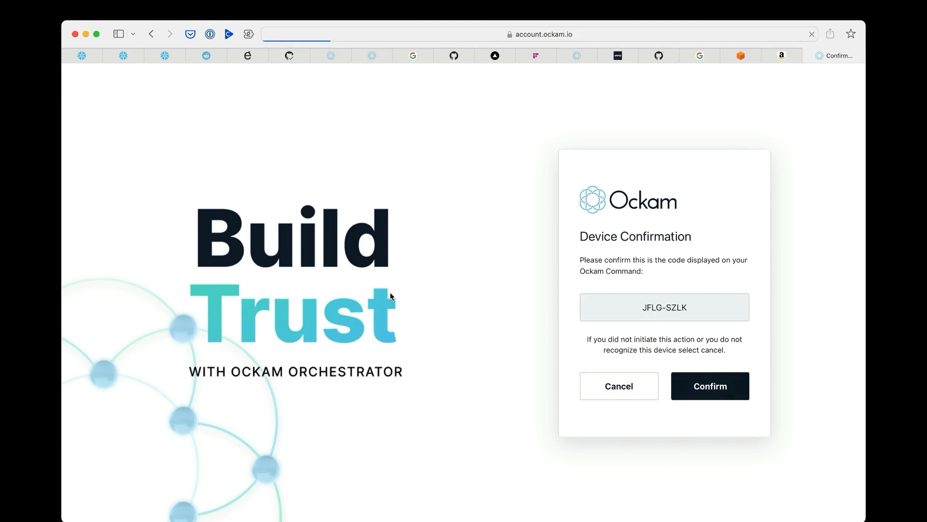
{"action": "left_click", "coordinate": [710, 385]}
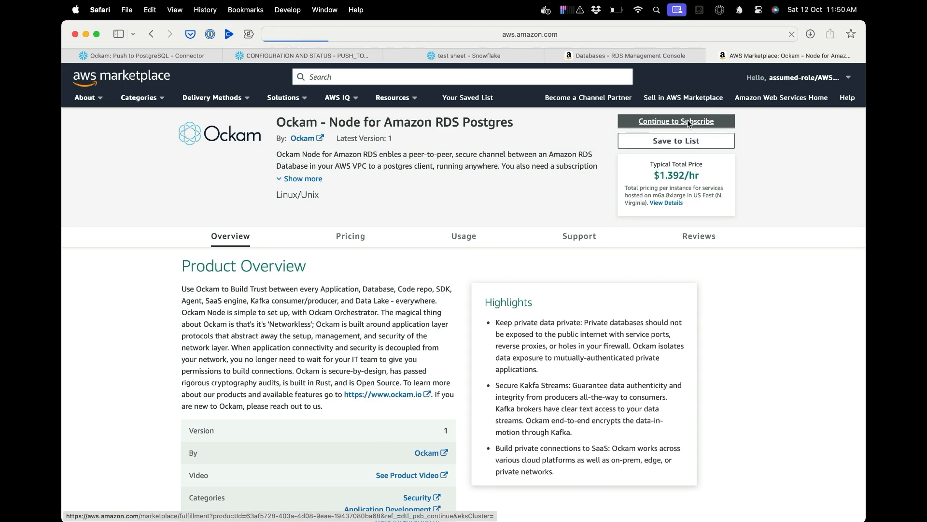
- Subscribe to Ockam Node for RDS Postgres, choose region US West (N. California), and continue to launch
{"action": "left_click", "coordinate": [675, 121]}
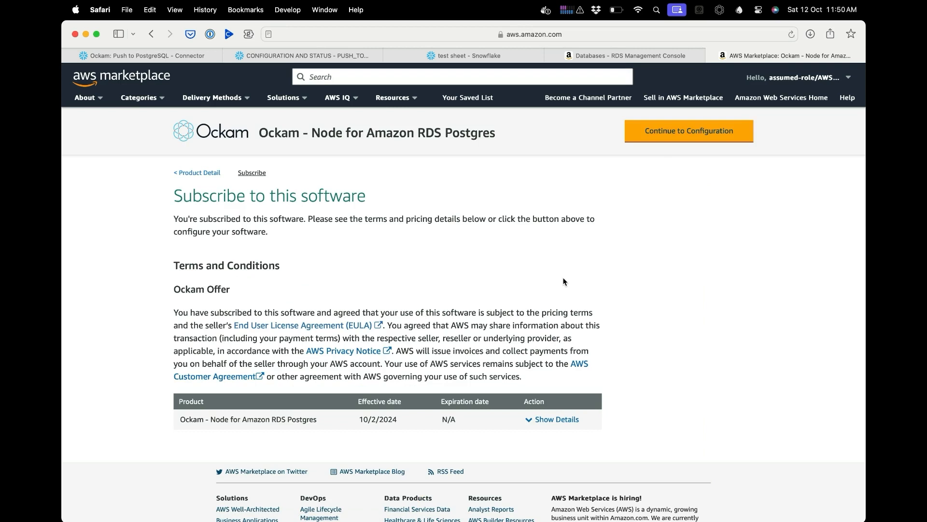
{"action": "left_click", "coordinate": [688, 131]}
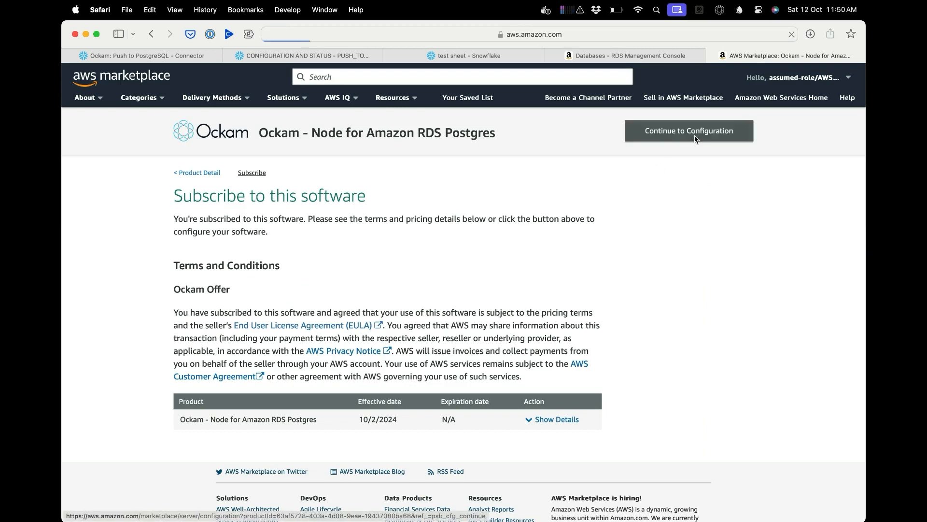
{"action": "left_click", "coordinate": [688, 130]}
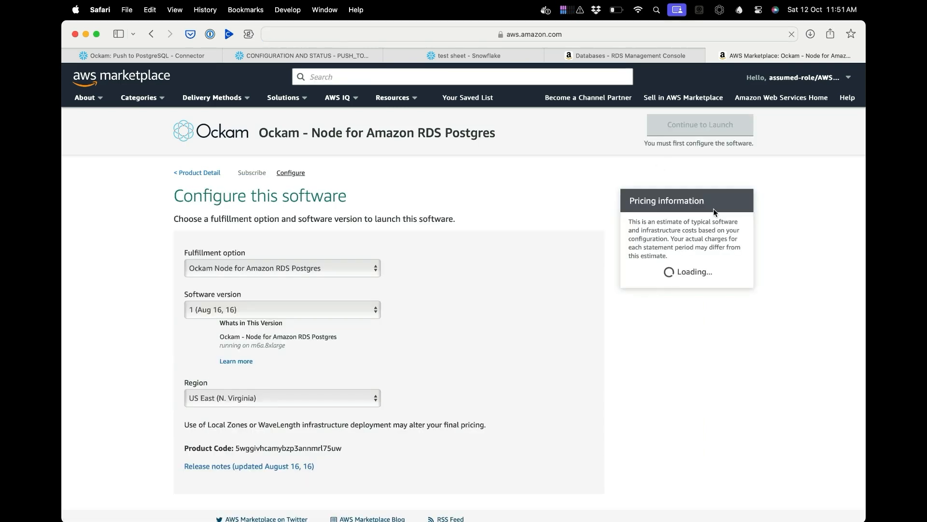
{"action": "left_click", "coordinate": [282, 397]}
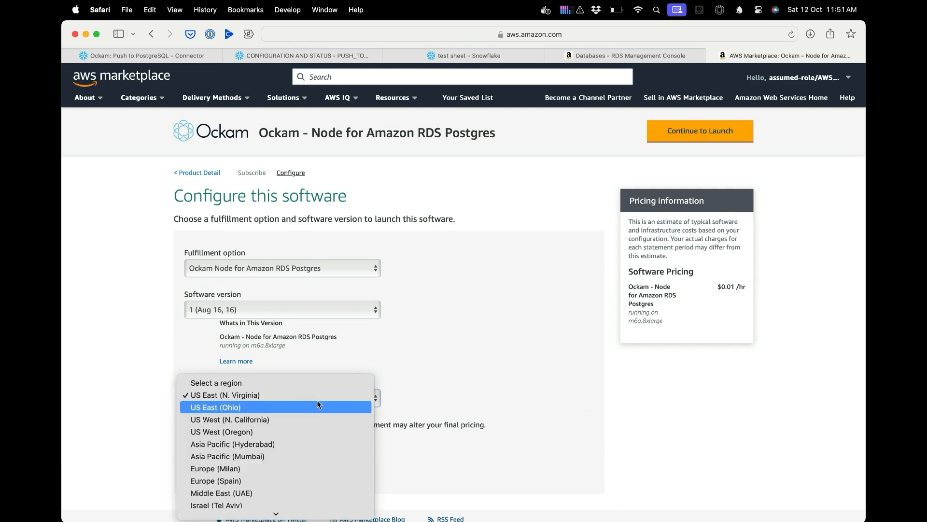
{"action": "left_click", "coordinate": [230, 420]}
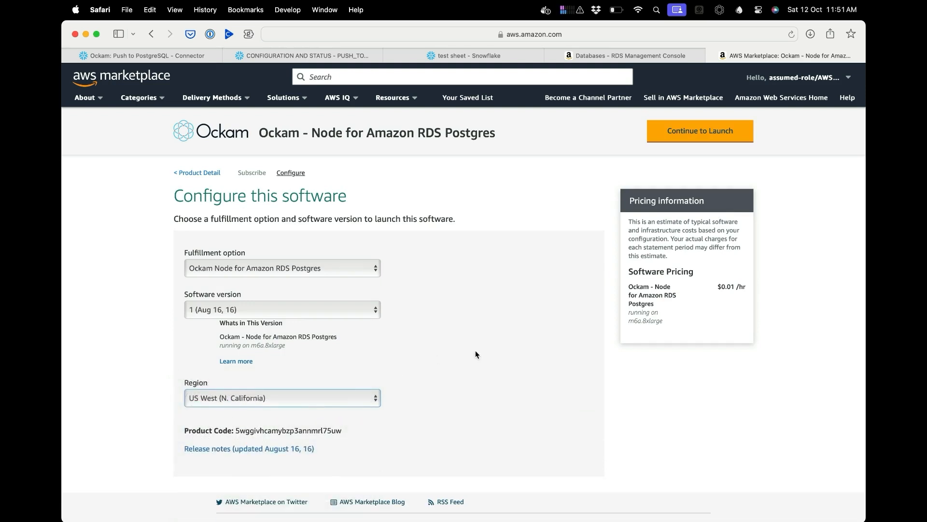
{"action": "mouse_move", "coordinate": [699, 131]}
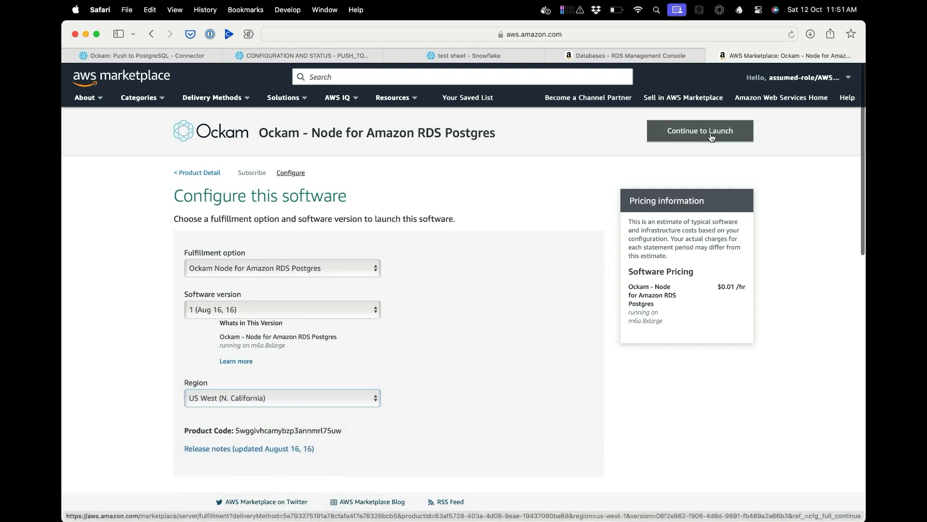
{"action": "left_click", "coordinate": [700, 131]}
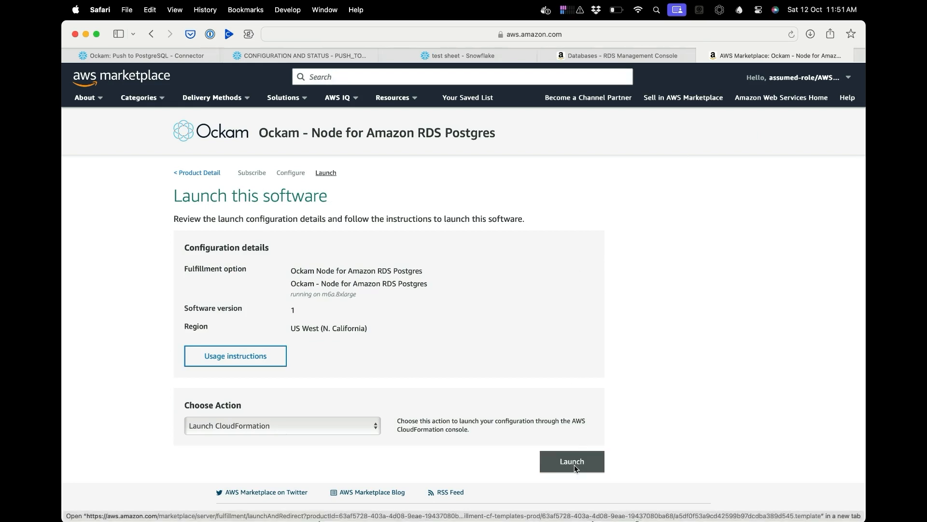
- Launch through CloudFormation and continue with the Ockam template into Create stack
{"action": "left_click", "coordinate": [571, 461]}
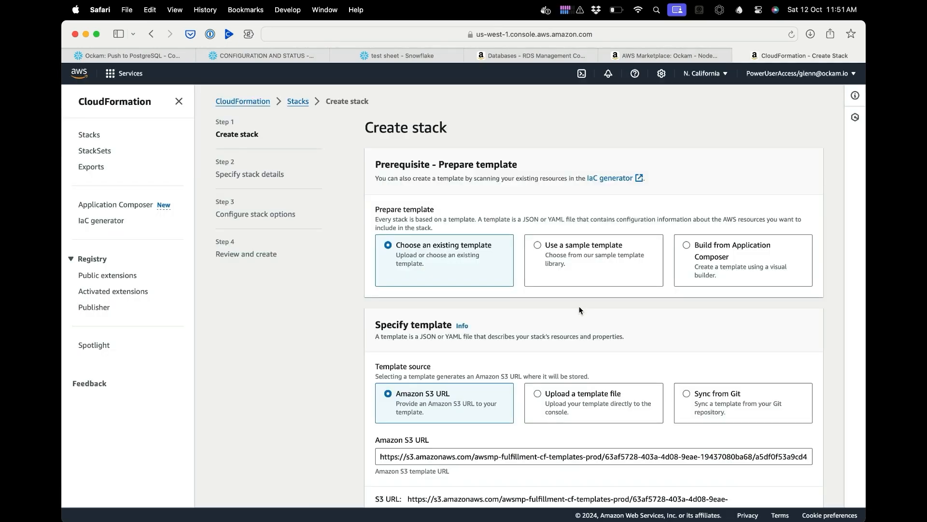
{"action": "scroll", "scroll_direction": "down", "scroll_amount": 3}
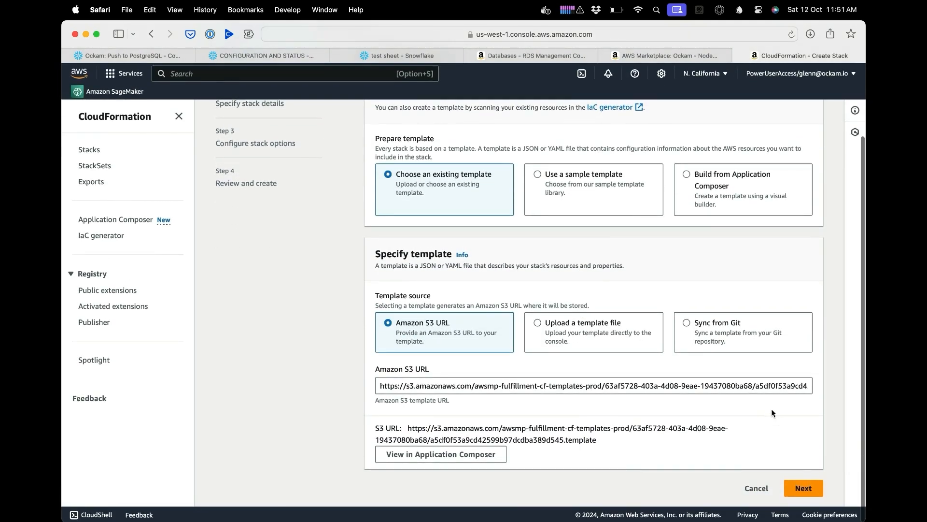
{"action": "left_click", "coordinate": [803, 487]}
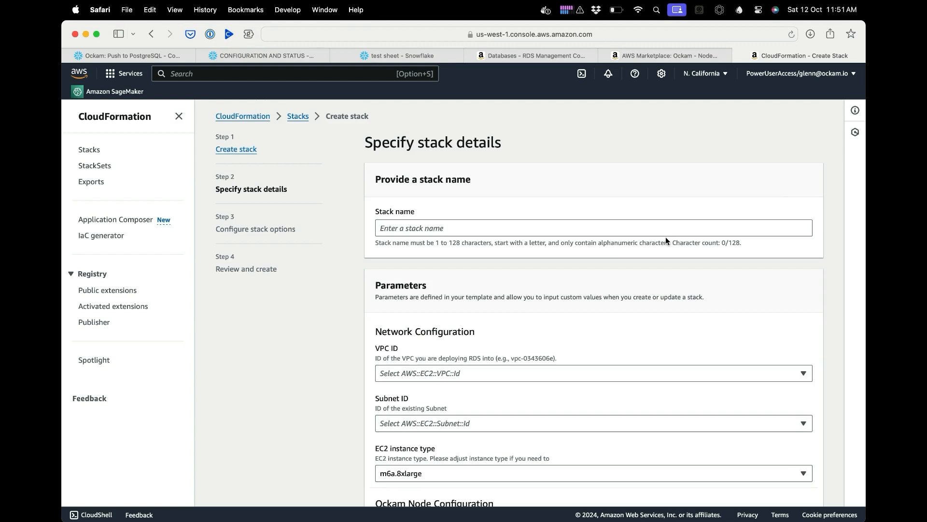
- Name the stack postgres-demo and choose the m6a.large instance type
{"action": "left_click", "coordinate": [593, 228]}
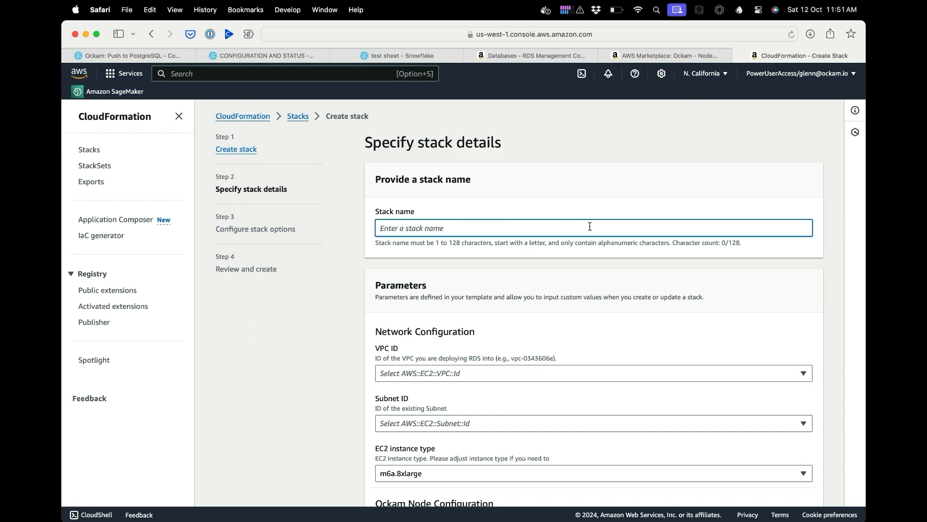
{"action": "type", "text": "postgres-"}
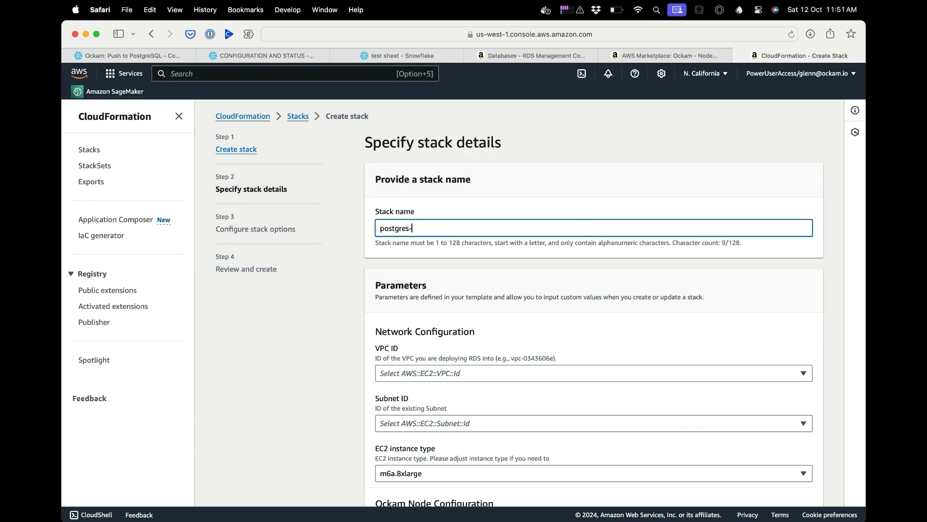
{"action": "type", "text": "demo"}
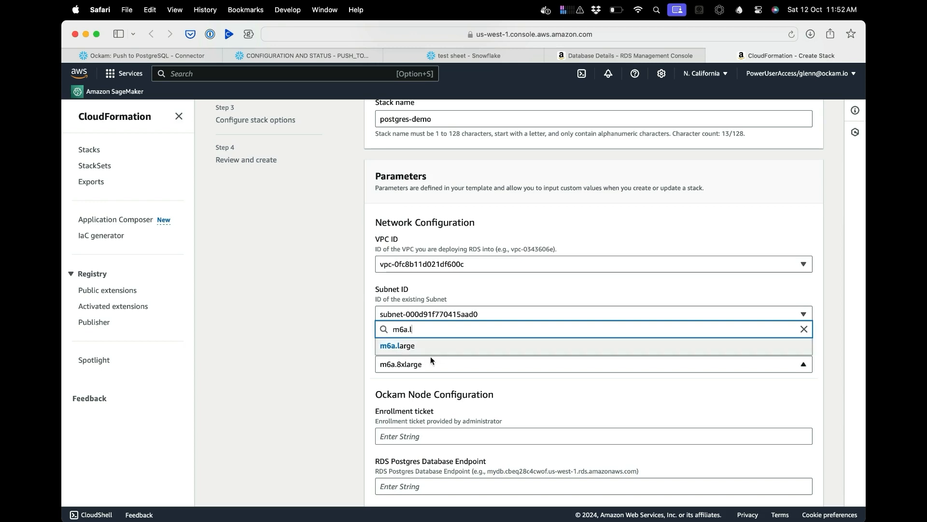
{"action": "left_click", "coordinate": [397, 346]}
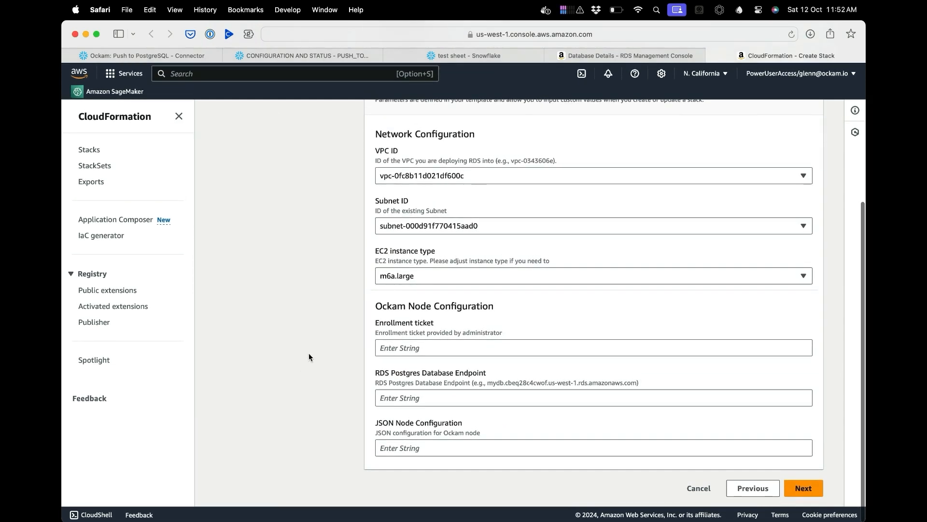
{"action": "mouse_move", "coordinate": [344, 361]}
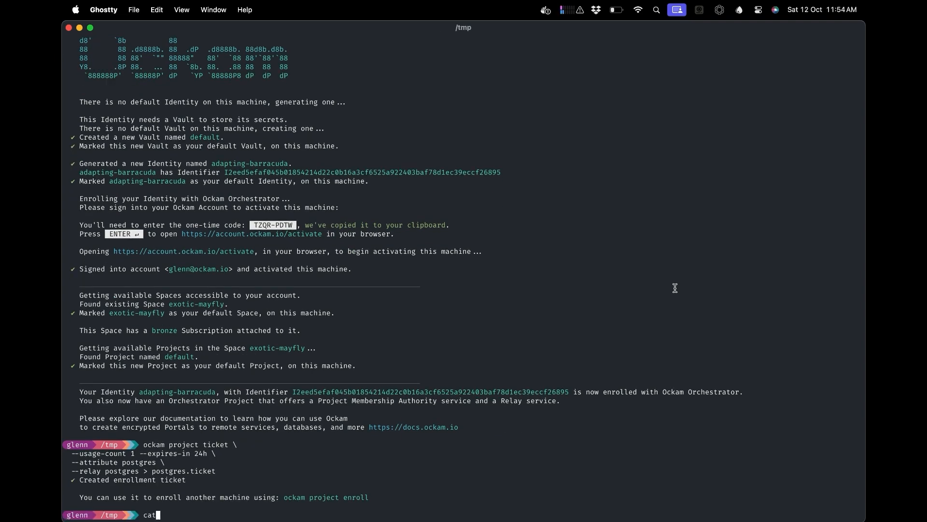
- Write the single-use postgres relay enrollment ticket to postgres.ticket
{"action": "type", "text": "postgres.ticket"}
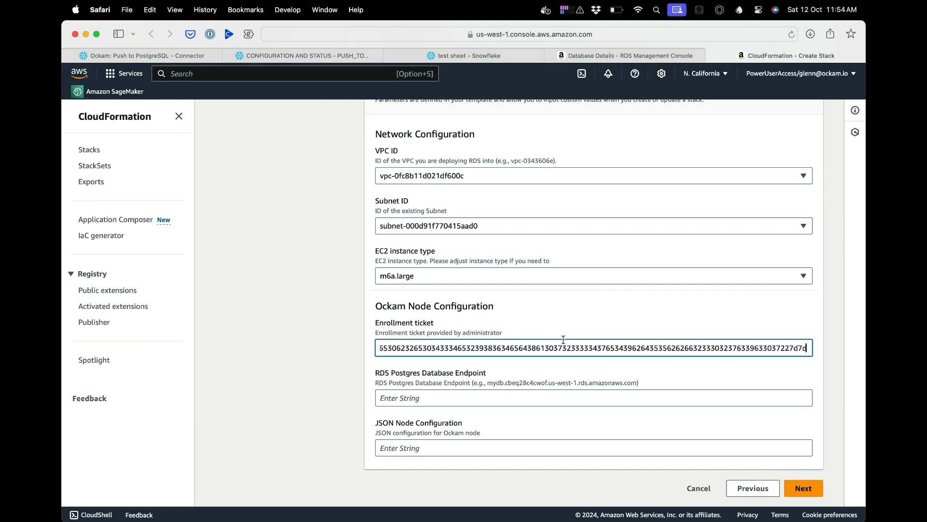
{"action": "mouse_move", "coordinate": [368, 388]}
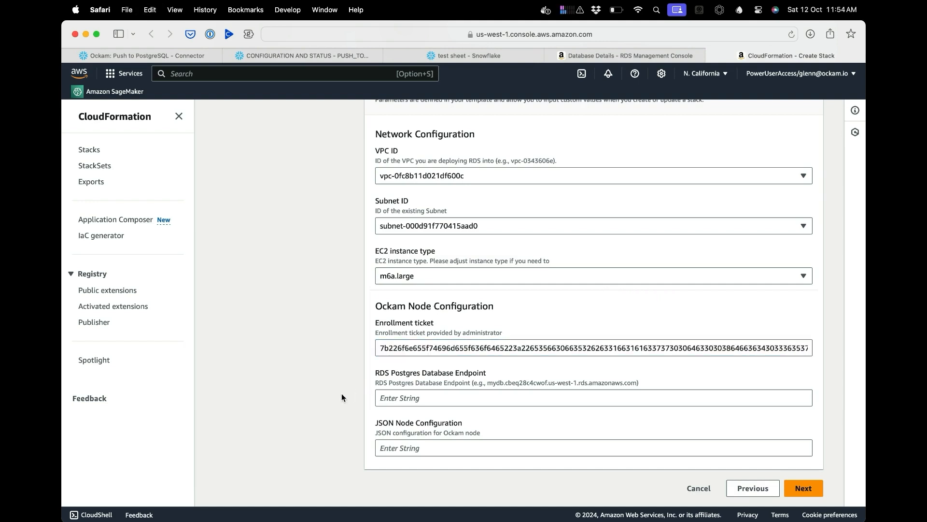
{"action": "mouse_move", "coordinate": [325, 422]}
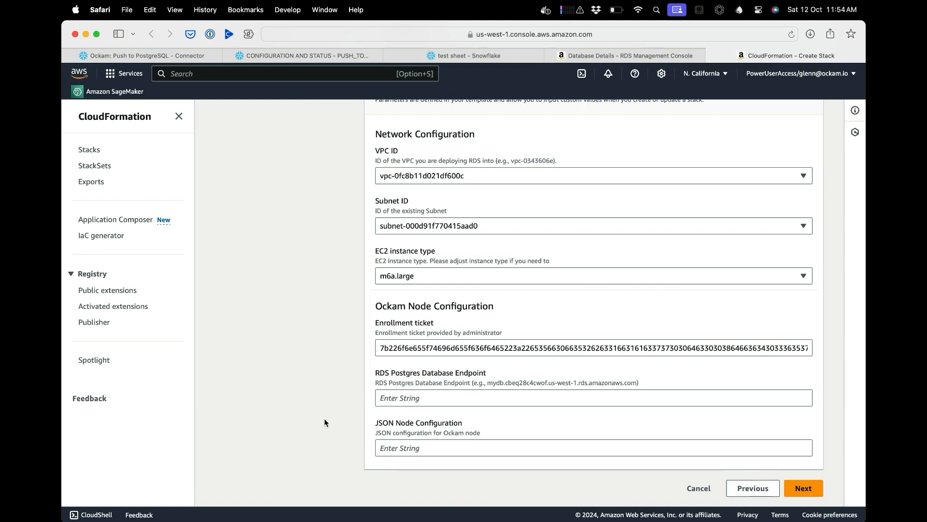
- Set RDS Postgres Database Endpoint to demo.cluster-cbeq28c4cwof.us-west-1.rds.amazonaws.com
{"action": "type", "text": "demo.cluster-cbeq28c4cwof.us-west-1.rds.amazonaws.com"}
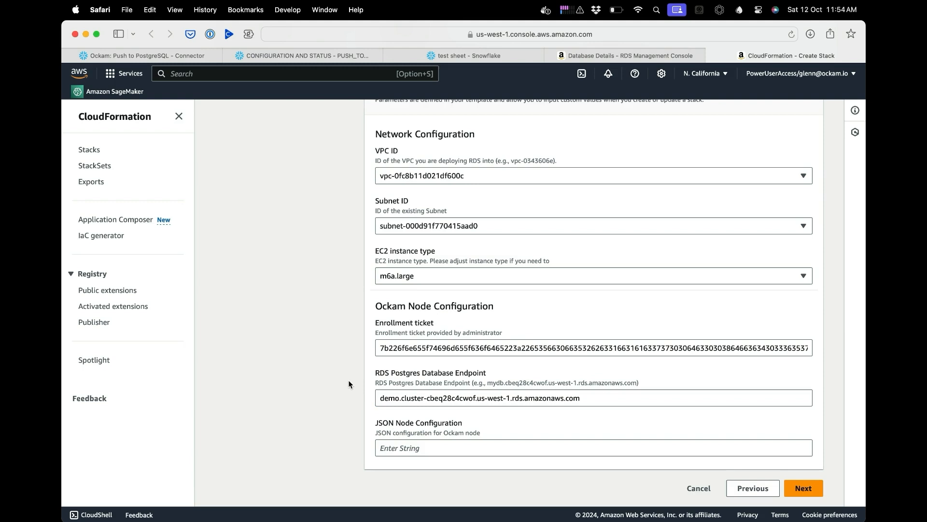
{"action": "mouse_move", "coordinate": [364, 411]}
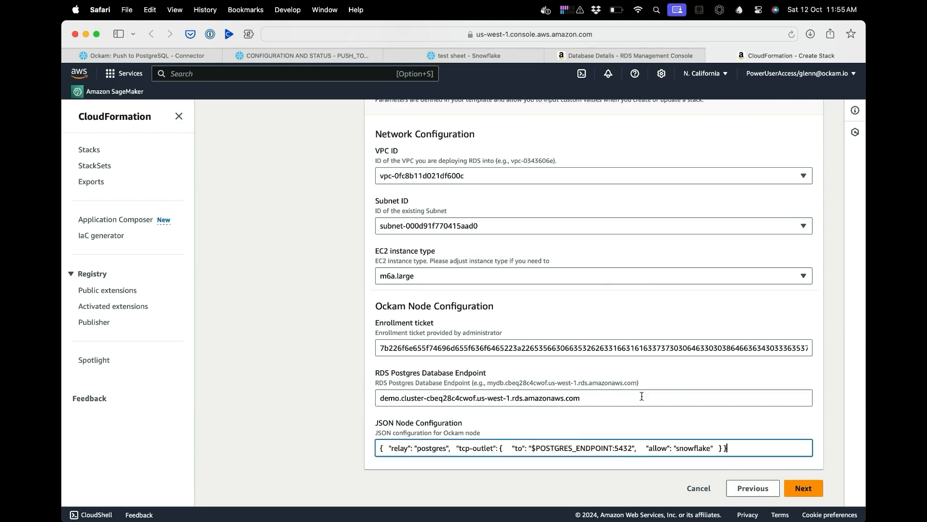
{"action": "mouse_move", "coordinate": [699, 397]}
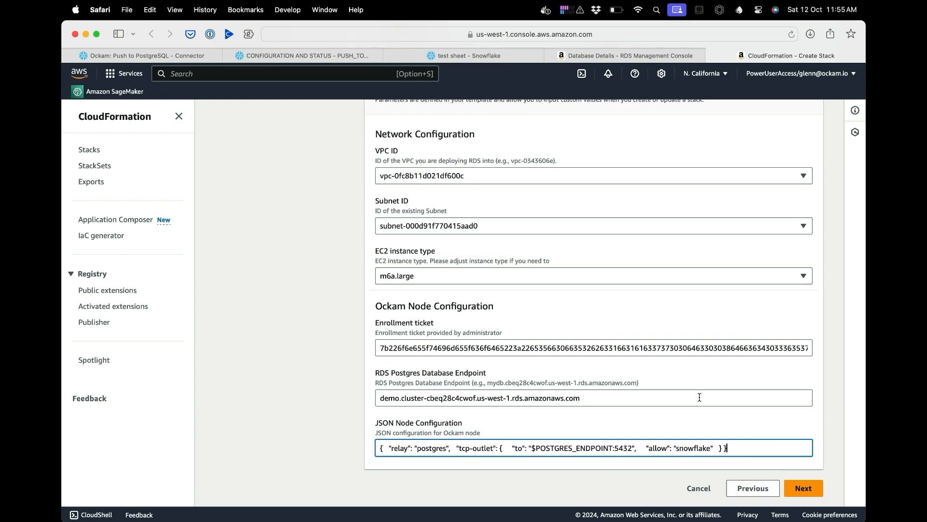
- Advance through stack options, acknowledge IAM capabilities, and submit postgres-demo for creation
{"action": "left_click", "coordinate": [802, 488]}
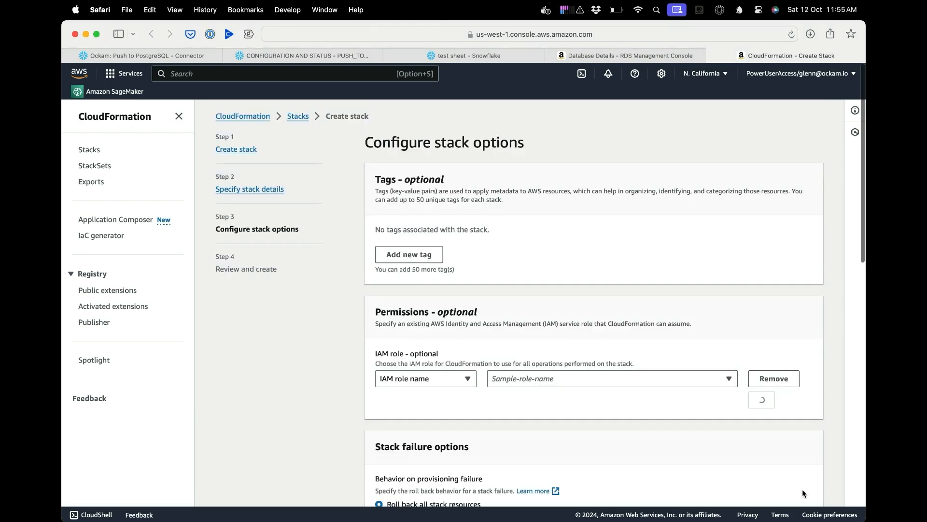
{"action": "scroll", "scroll_direction": "down", "scroll_amount": 3}
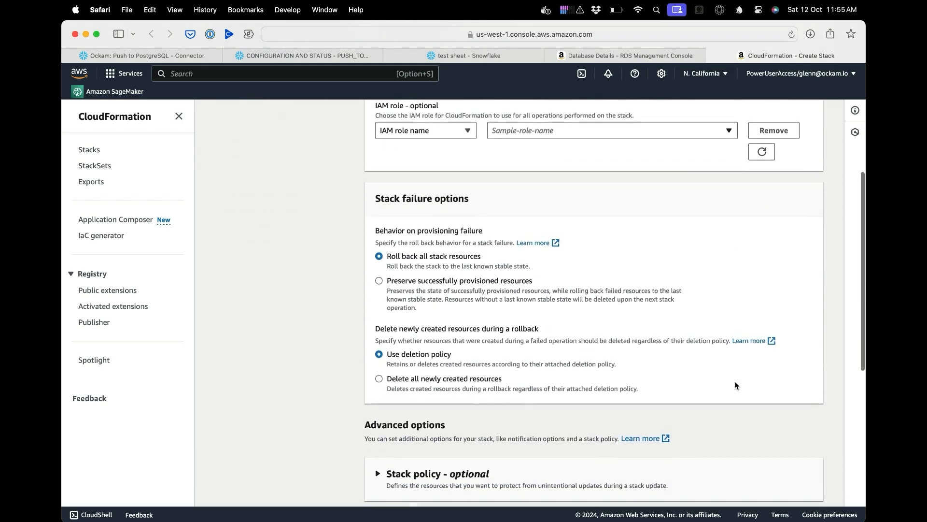
{"action": "scroll", "scroll_direction": "down", "scroll_amount": 3}
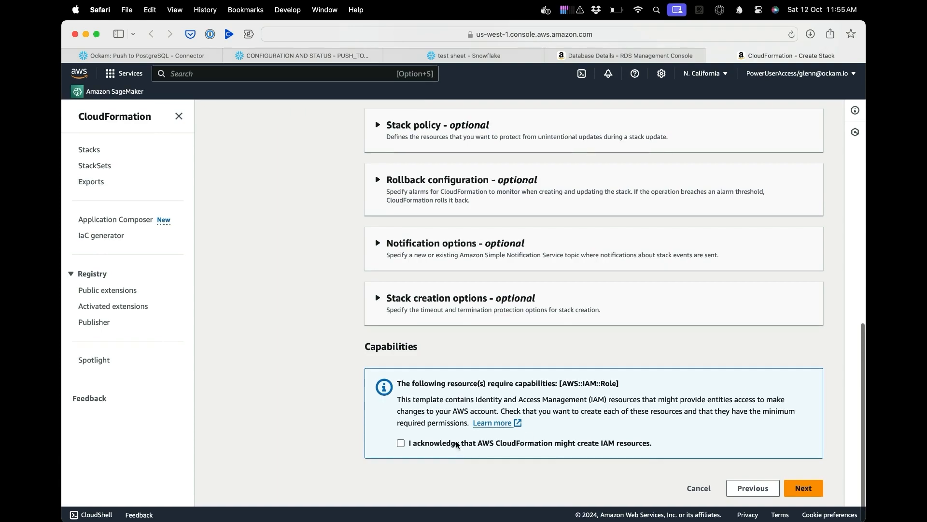
{"action": "left_click", "coordinate": [803, 487]}
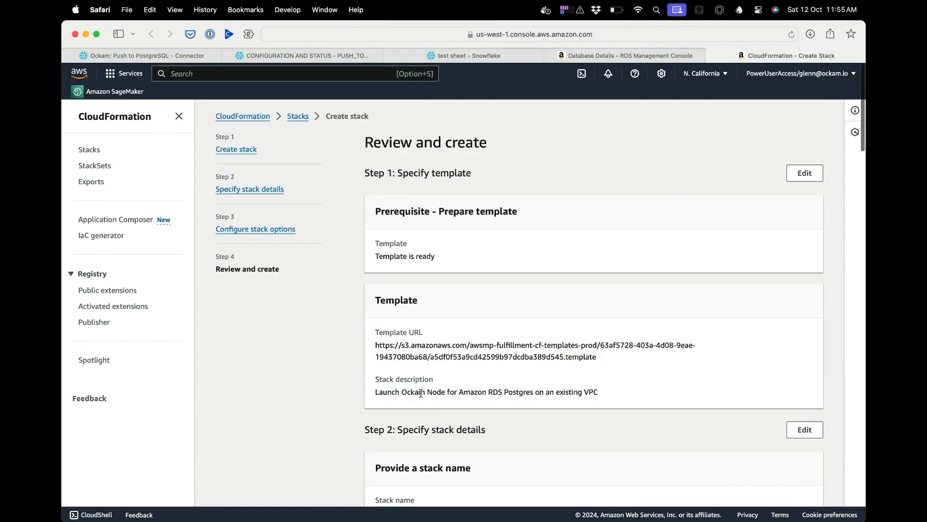
{"action": "scroll", "scroll_direction": "down", "scroll_amount": 3}
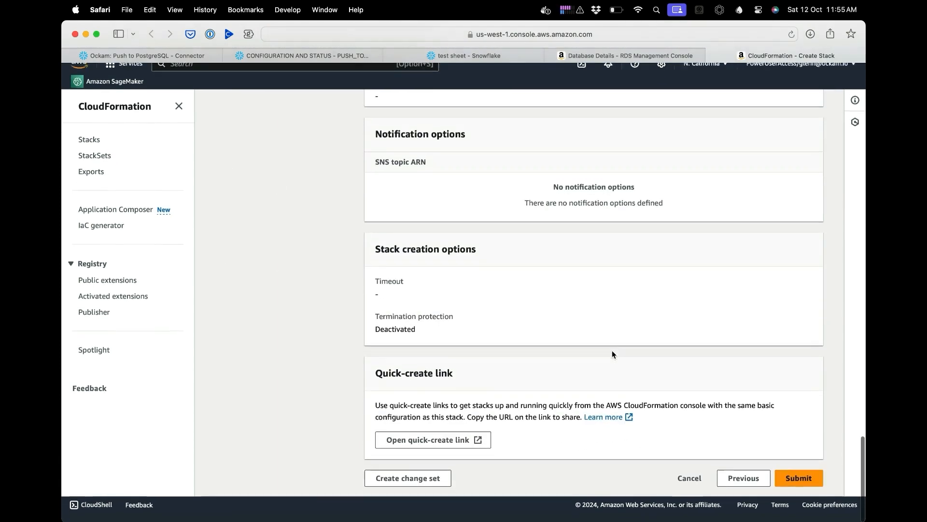
{"action": "left_click", "coordinate": [799, 477]}
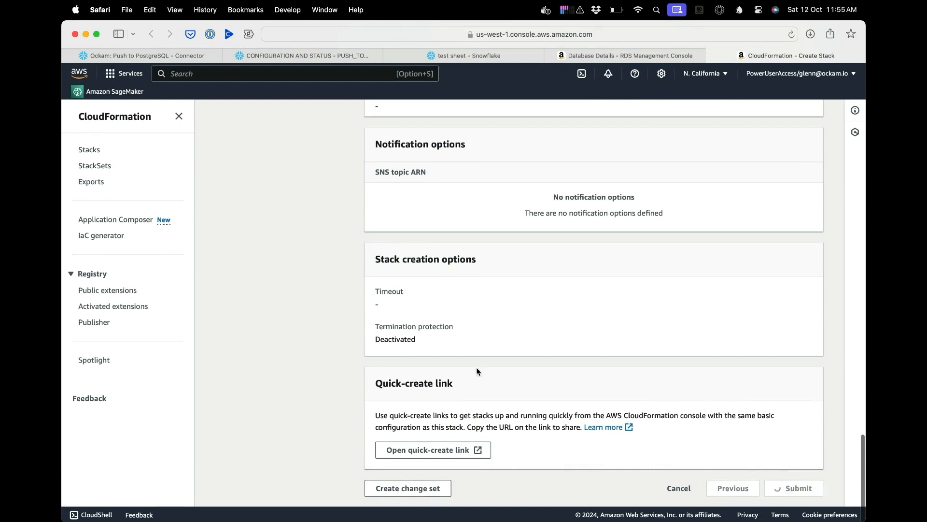
- Collapse the navigation pane to widen the CREATE_IN_PROGRESS stack view
{"action": "left_click", "coordinate": [793, 488]}
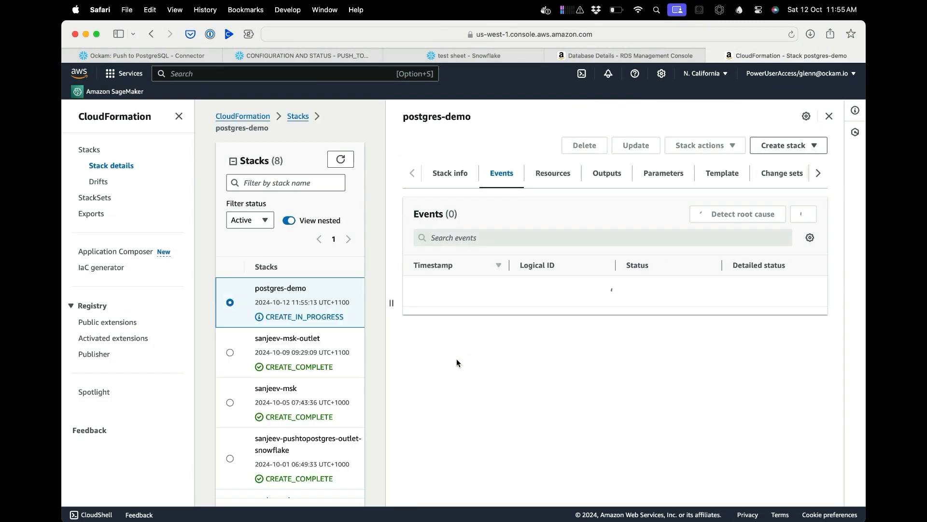
{"action": "left_click", "coordinate": [803, 214]}
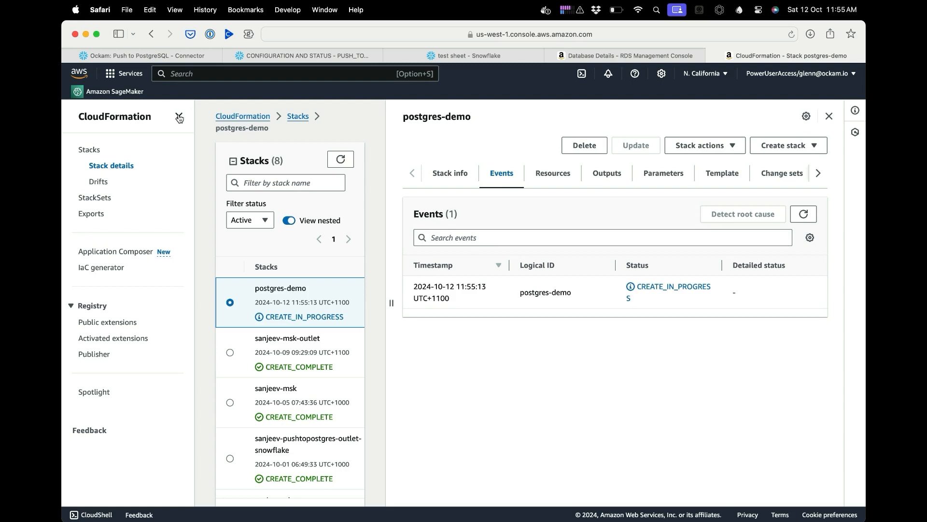
{"action": "left_click", "coordinate": [179, 118]}
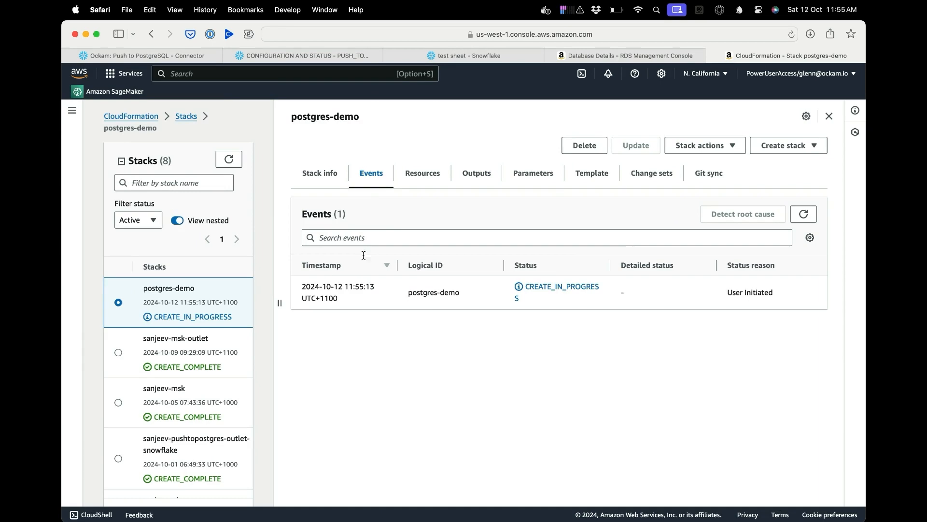
{"action": "left_click", "coordinate": [302, 55]}
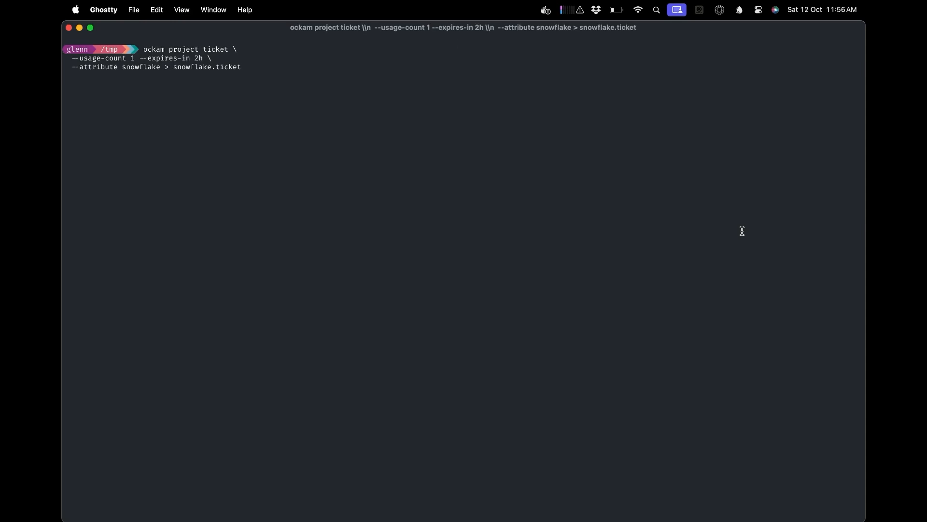
- Pipe snowflake.ticket through cat into pbcopy to copy the ticket to the clipboard
{"action": "type", "text": "cat"}
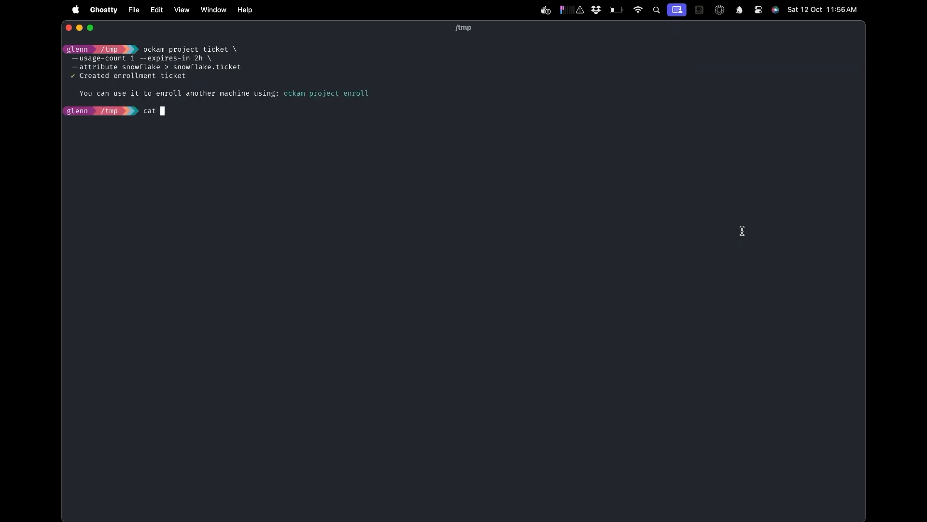
{"action": "type", "text": "snowflake.ticket| pbcop"}
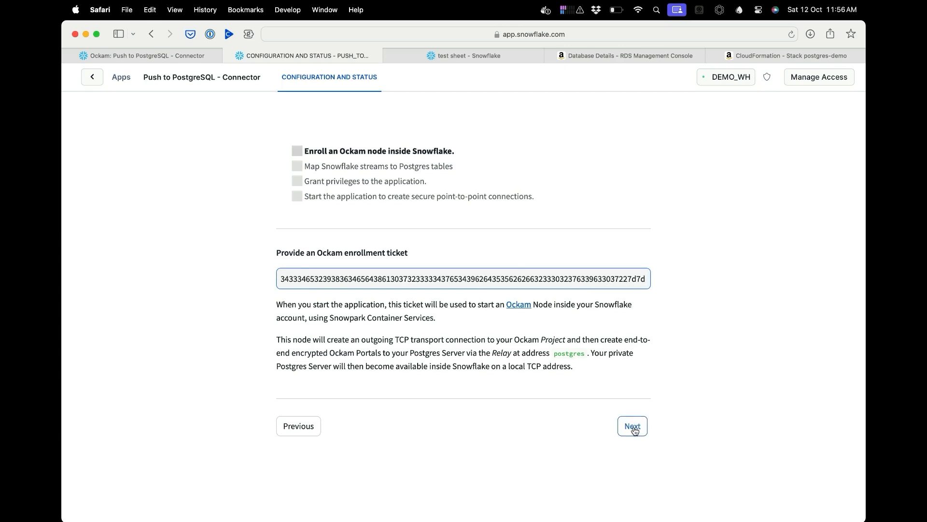
- Submit the enrollment ticket and advance to mapping streams to Postgres tables
{"action": "left_click", "coordinate": [632, 426]}
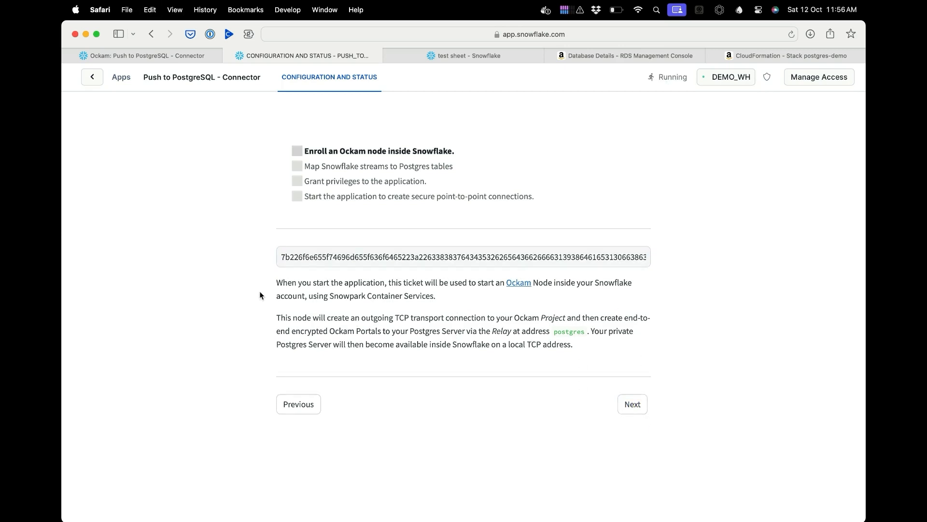
{"action": "left_click", "coordinate": [631, 404]}
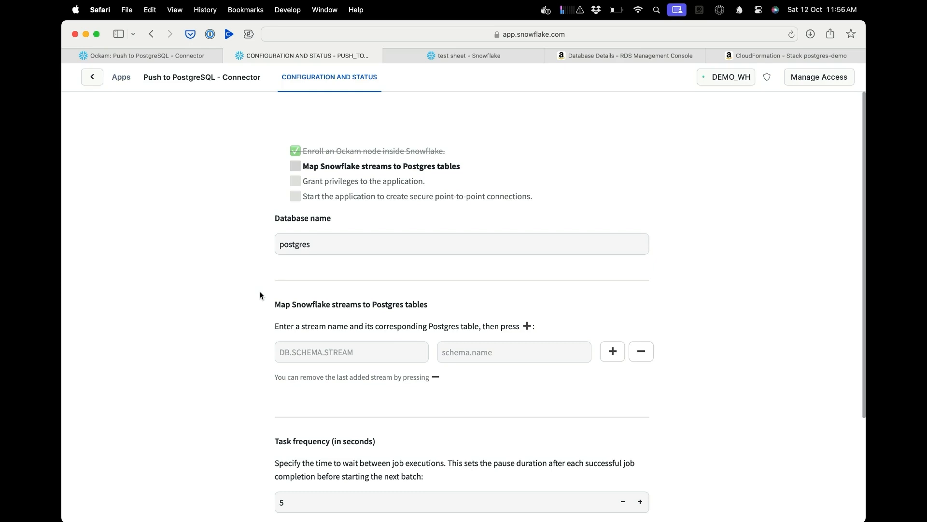
- Run the CREATE STREAM for customers_stream in the test worksheet and return to the connector
{"action": "left_click", "coordinate": [465, 55]}
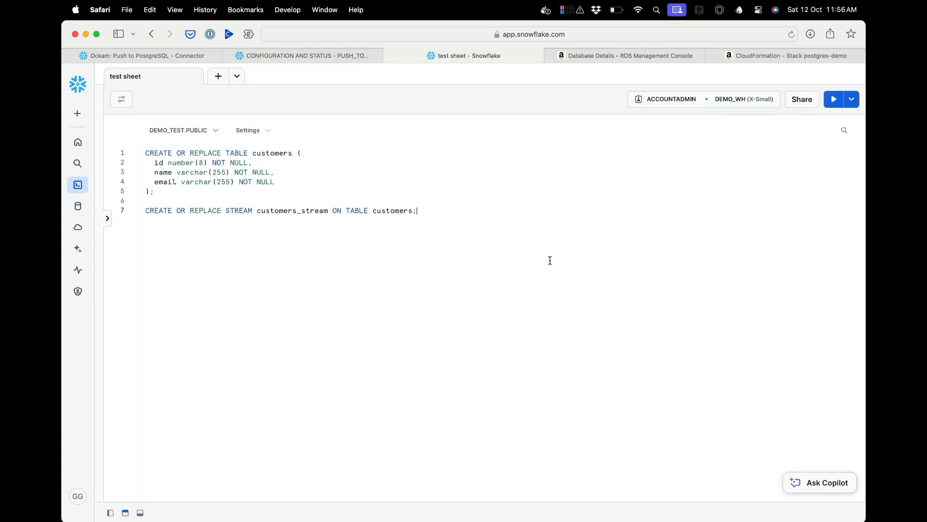
{"action": "left_click", "coordinate": [833, 98]}
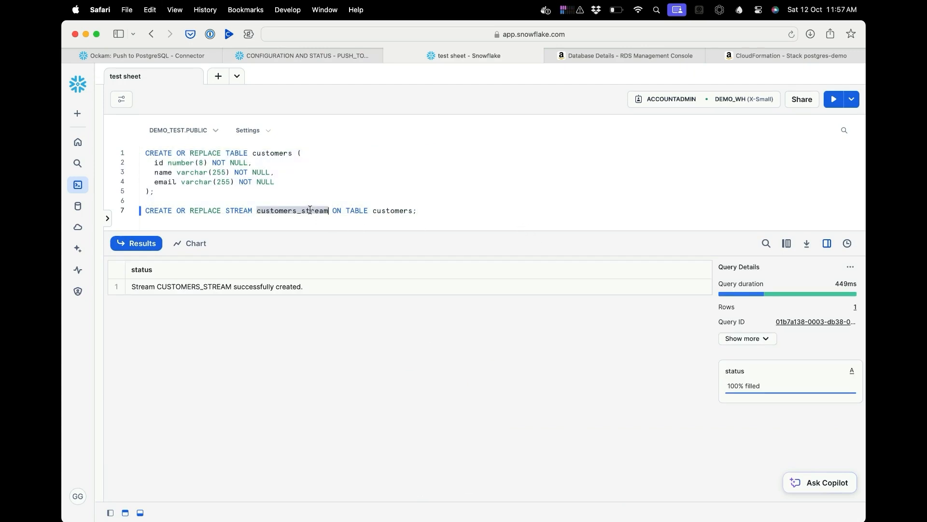
{"action": "left_click", "coordinate": [301, 55]}
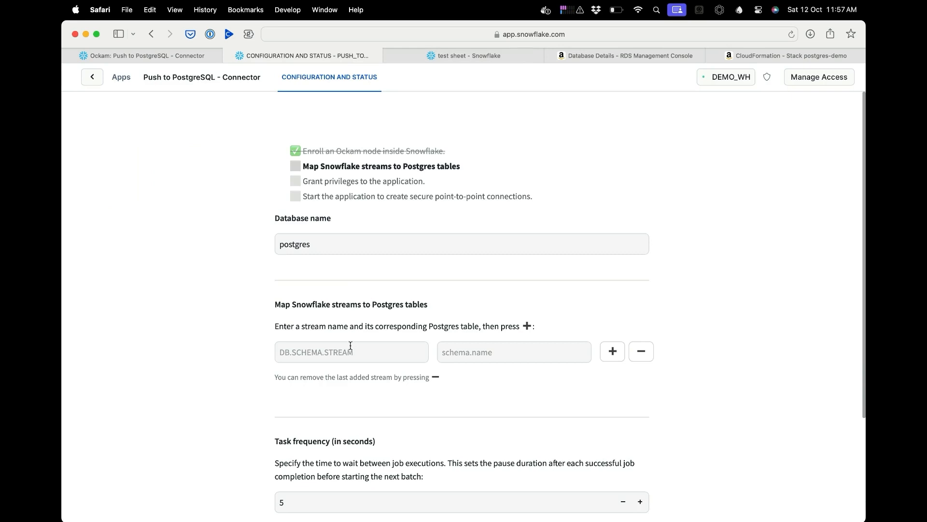
- Enter DEMO_TEST.PUBLIC.customers_stream as the stream and move to the Postgres table field
{"action": "left_click", "coordinate": [351, 351]}
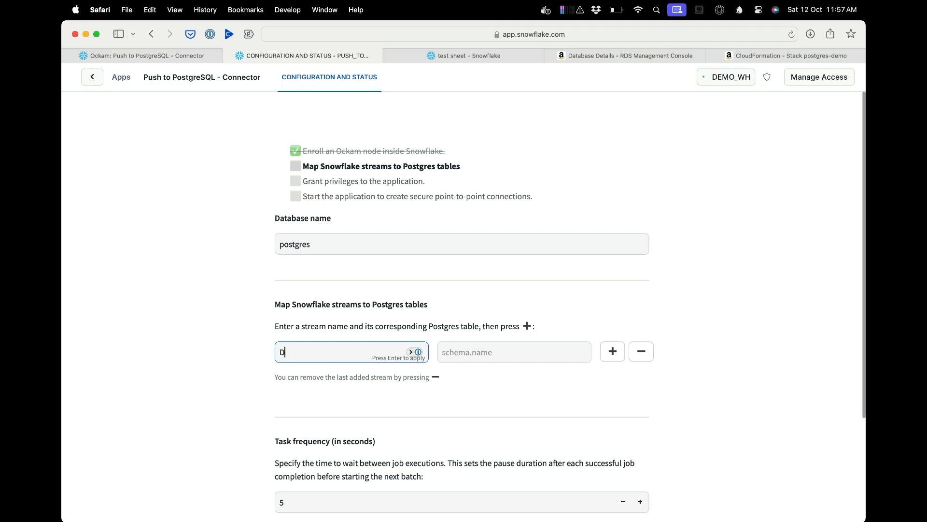
{"action": "type", "text": "EMO_TEST.PUBLIC.customers_stre"}
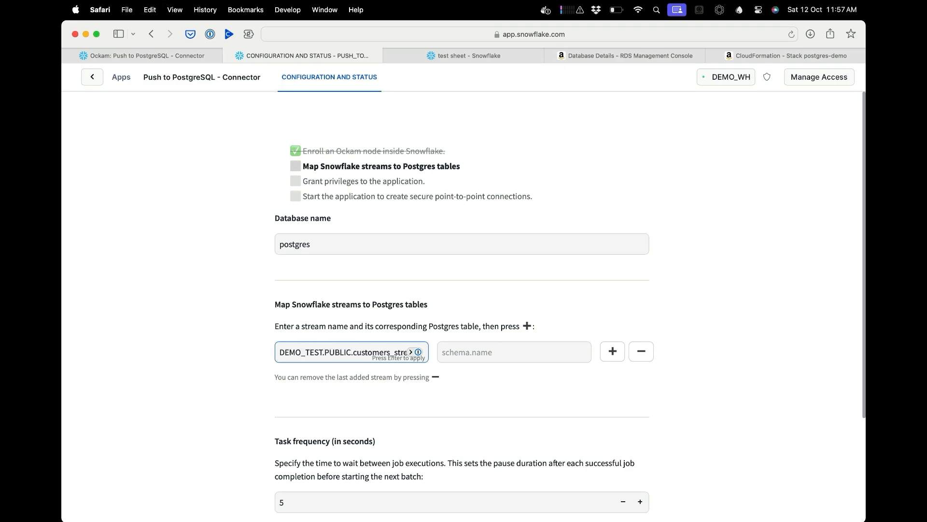
{"action": "mouse_move", "coordinate": [458, 320]}
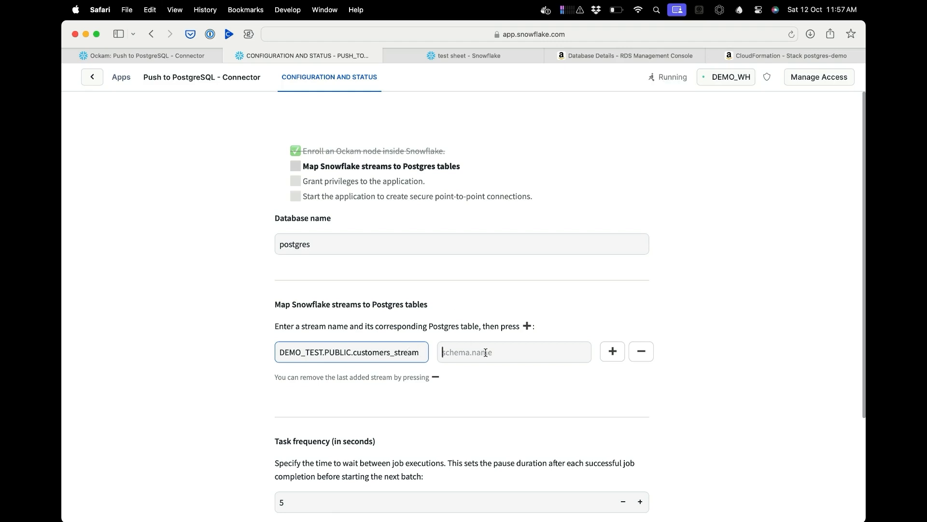
{"action": "left_click", "coordinate": [513, 351]}
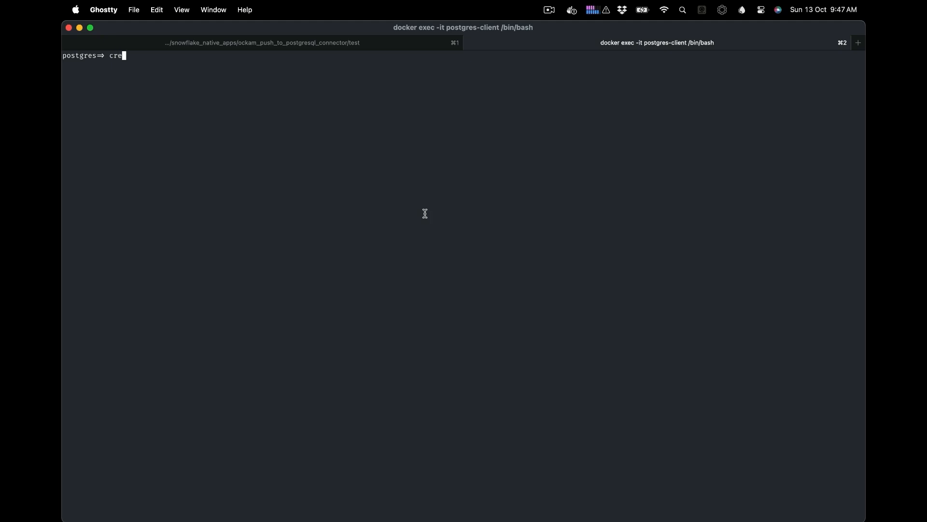
- Draft CREATE TABLE public.customers with id int, name varchar(255) and email varchar(255) in psql
{"action": "type", "text": "ate table"}
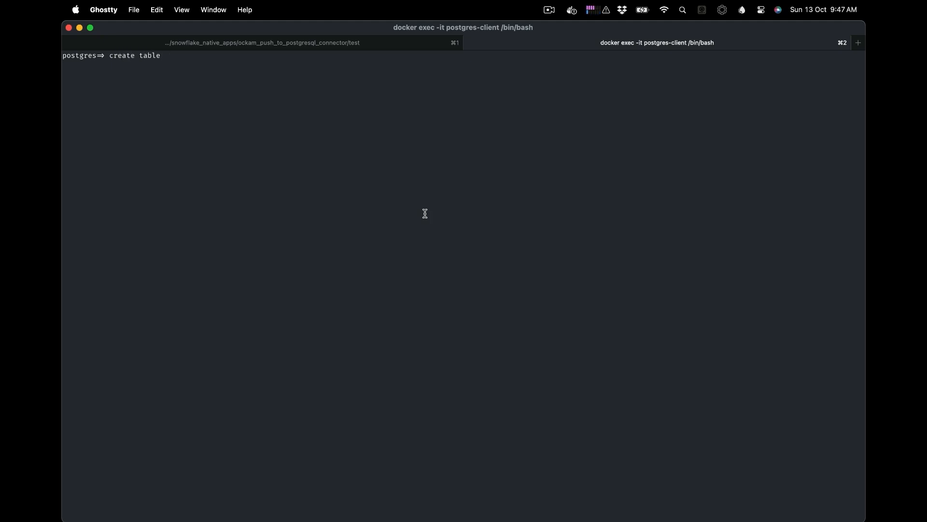
{"action": "type", "text": "public.customers ("}
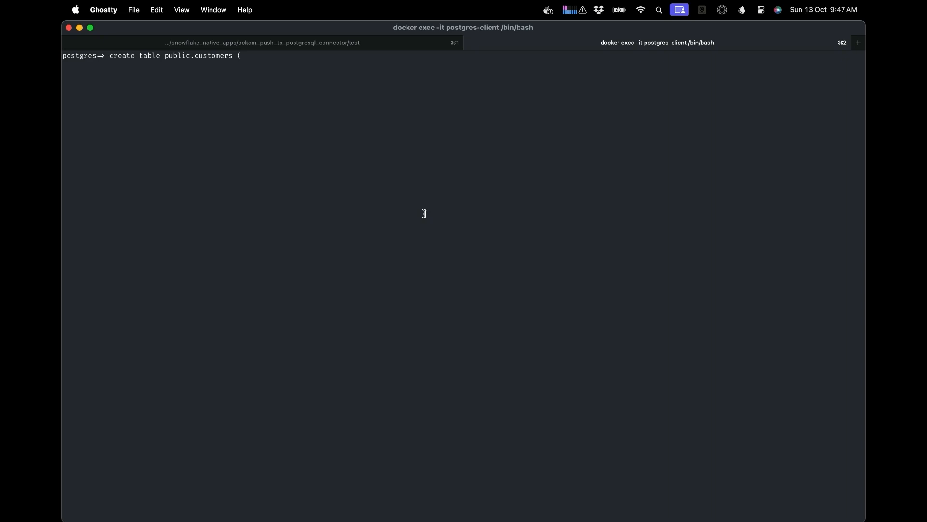
{"action": "type", "text": "id"}
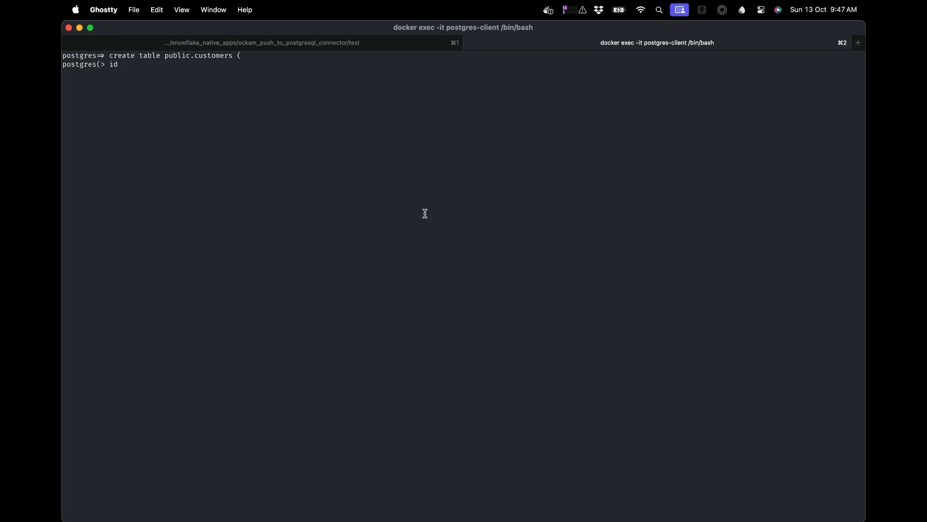
{"action": "type", "text": "int not null,"}
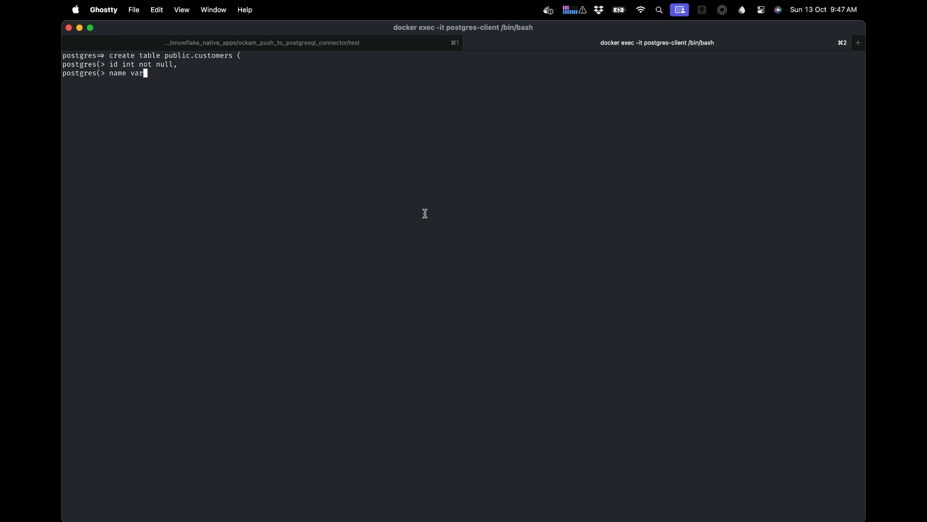
{"action": "type", "text": "char(2"}
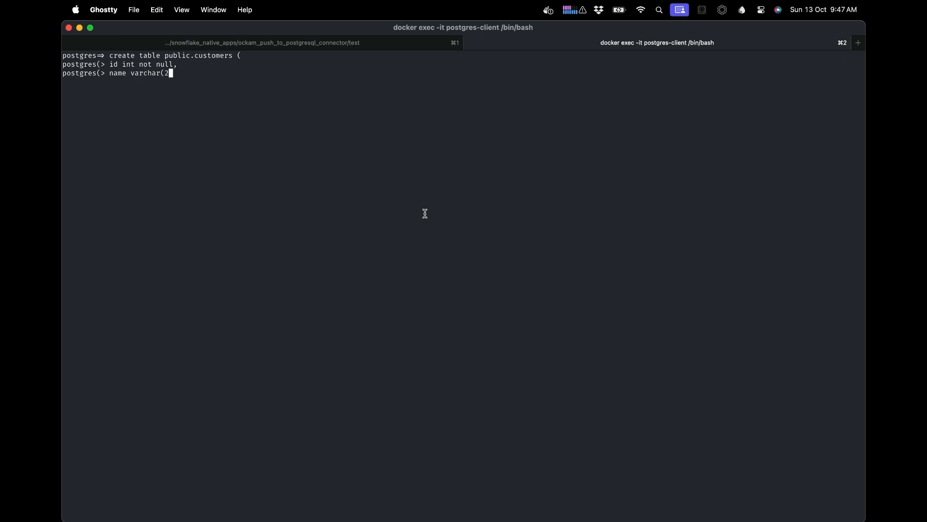
{"action": "type", "text": "55) not n"}
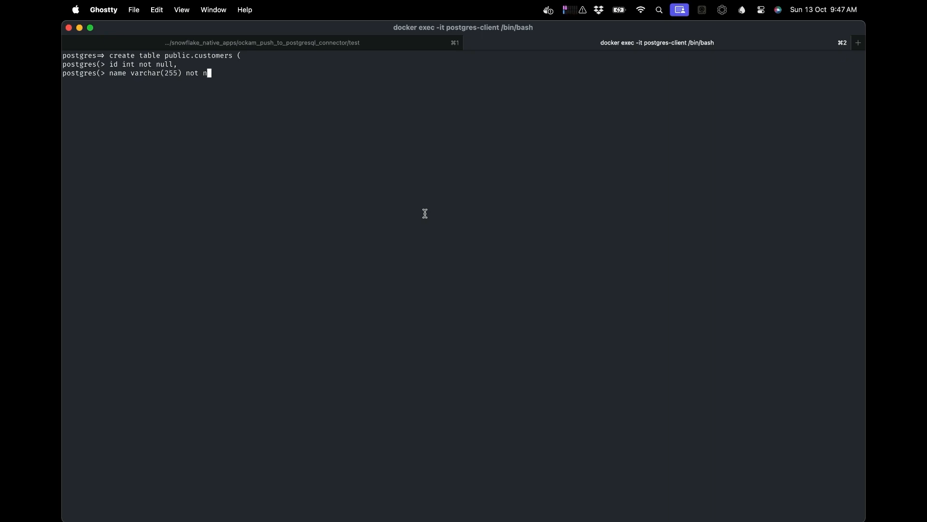
{"action": "type", "text": "ull,"}
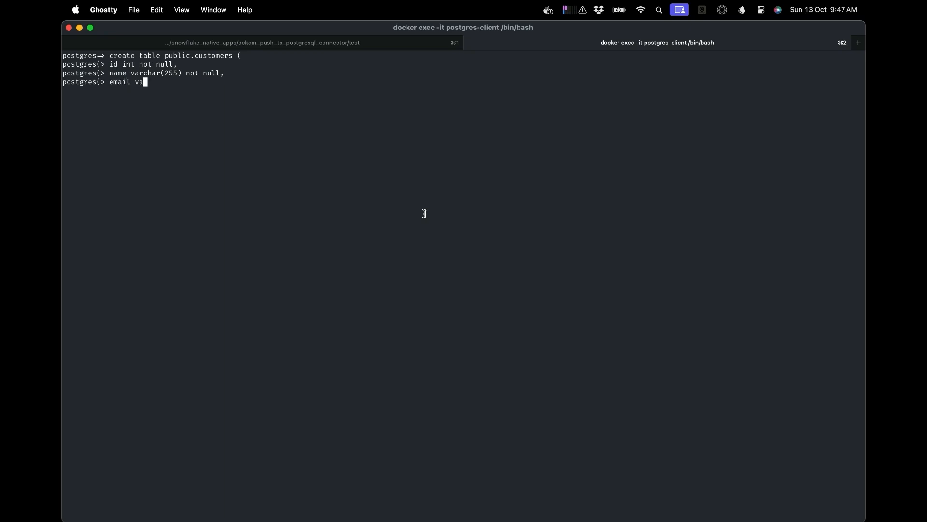
{"action": "type", "text": "rchar(25"}
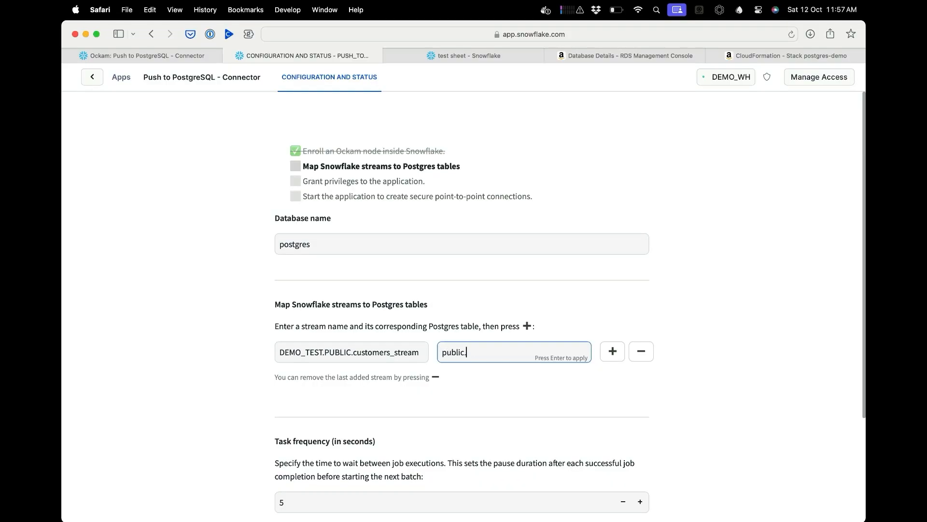
- Add the mapping to public.customers and continue to granting privileges
{"action": "type", "text": "customers"}
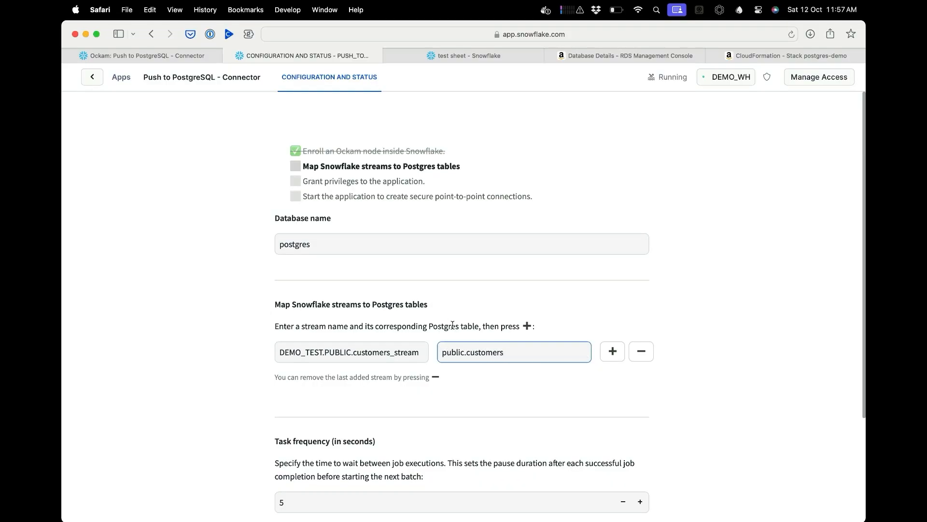
{"action": "mouse_move", "coordinate": [613, 352]}
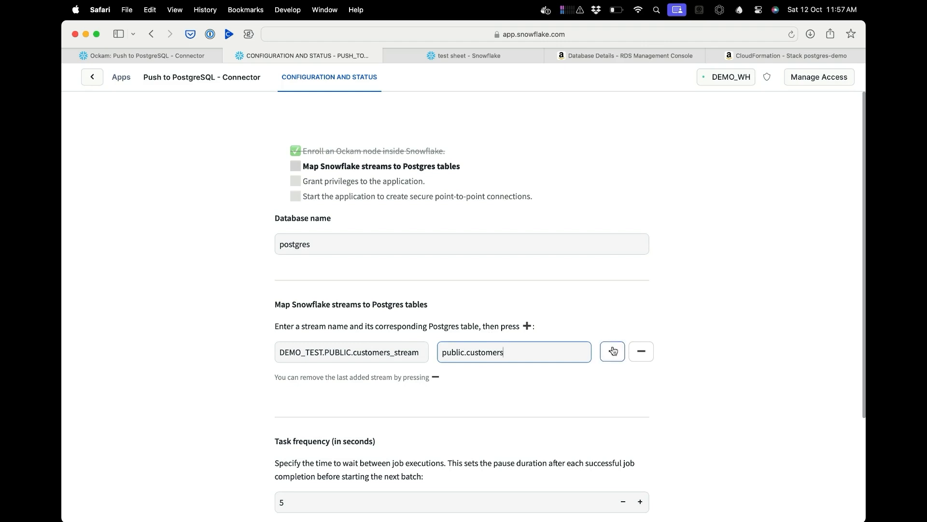
{"action": "left_click", "coordinate": [612, 351]}
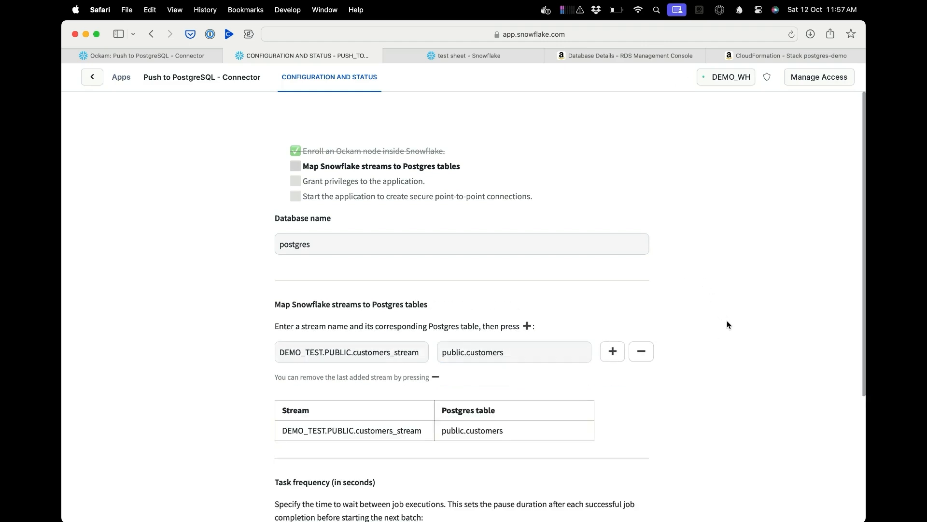
{"action": "scroll", "scroll_direction": "down", "scroll_amount": 3}
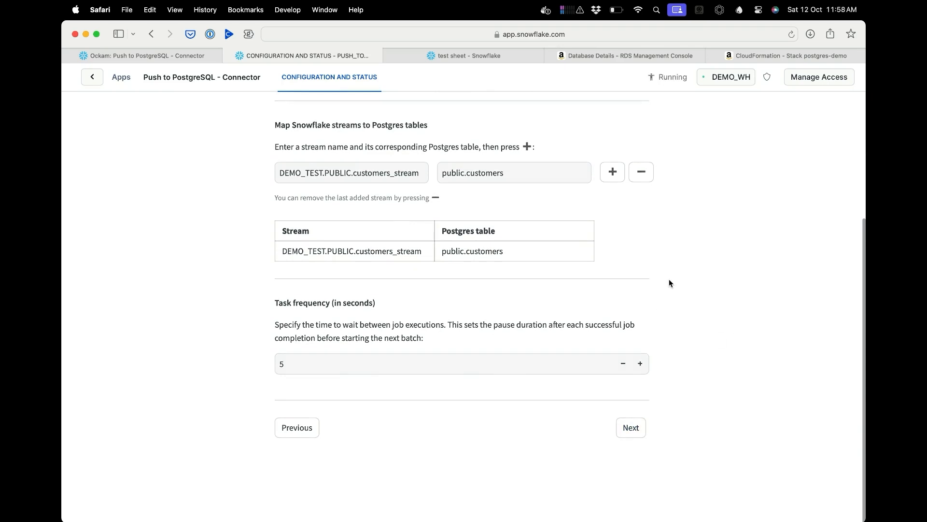
{"action": "left_click", "coordinate": [630, 427]}
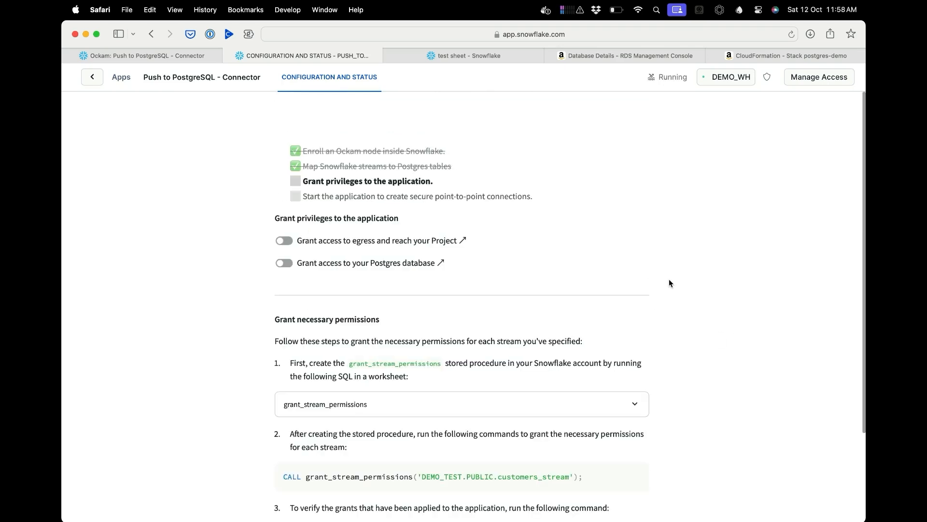
- Enable project egress and Postgres database access with postgres username and password saved
{"action": "left_click", "coordinate": [284, 240]}
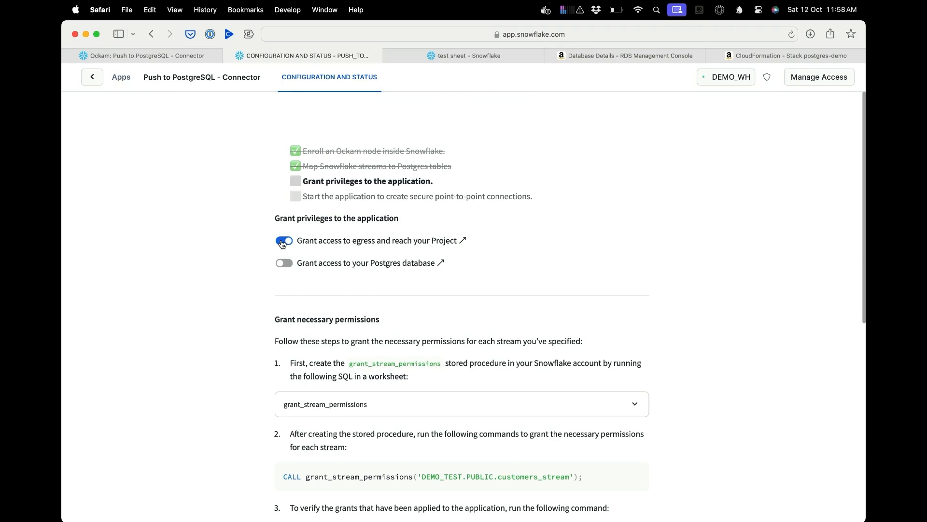
{"action": "left_click", "coordinate": [284, 262]}
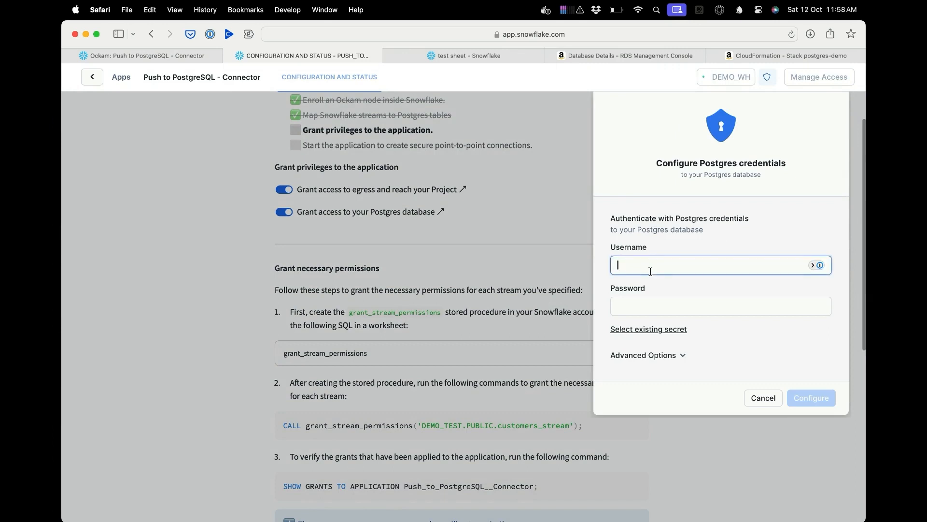
{"action": "type", "text": "postgres"}
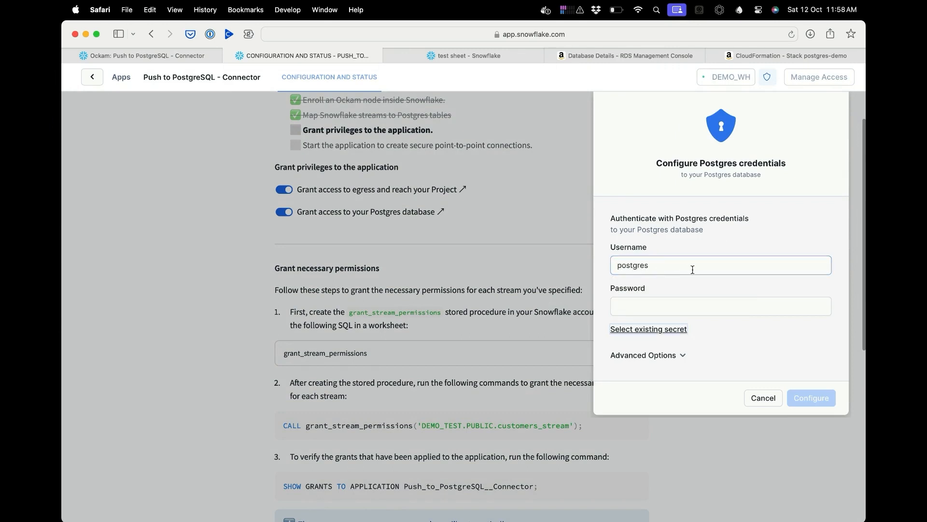
{"action": "left_click", "coordinate": [720, 306]}
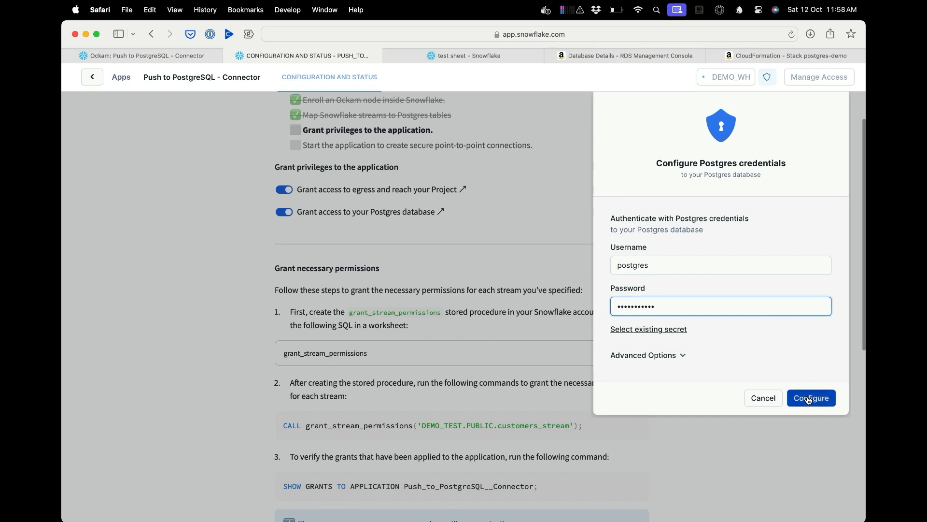
{"action": "left_click", "coordinate": [811, 397]}
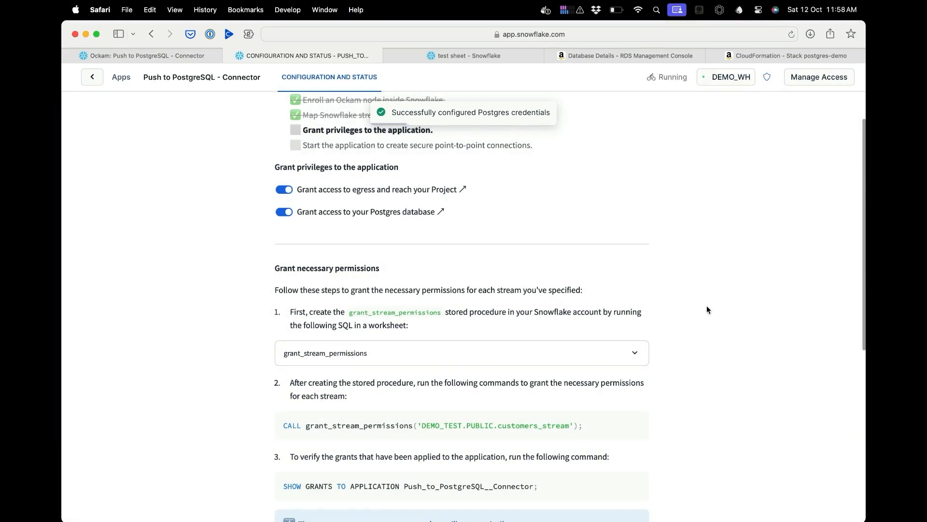
- Approve connecting to the external endpoints the connector needs
{"action": "left_click", "coordinate": [818, 77]}
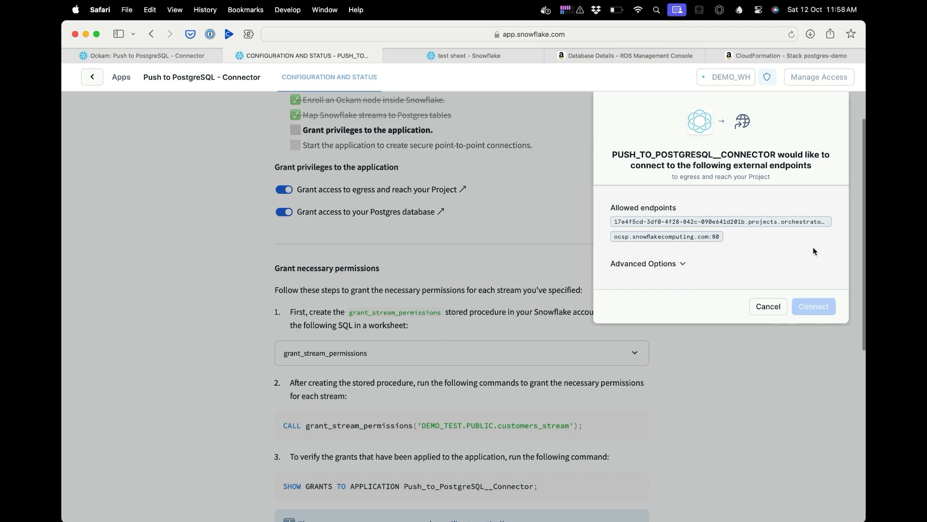
{"action": "left_click", "coordinate": [813, 306]}
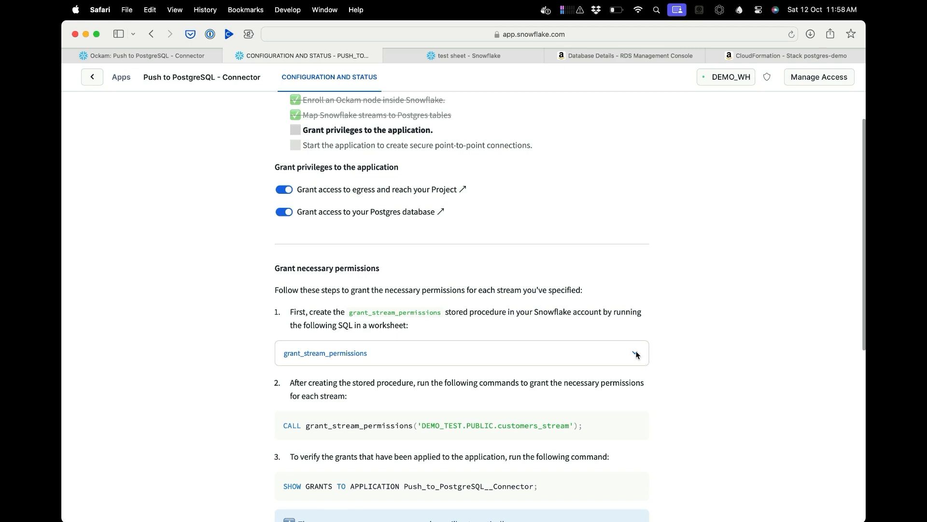
- Create the grant_stream_permissions procedure from its SQL in the test worksheet
{"action": "left_click", "coordinate": [636, 354]}
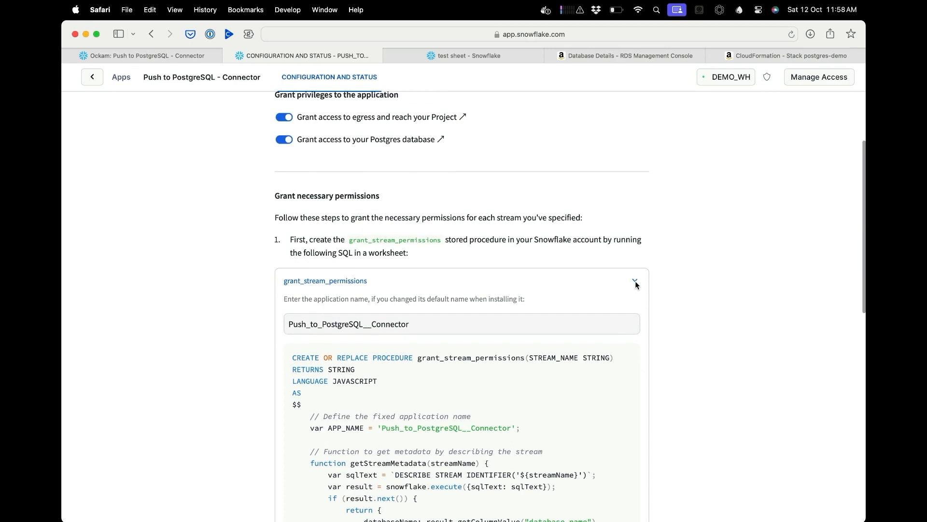
{"action": "left_click", "coordinate": [462, 55]}
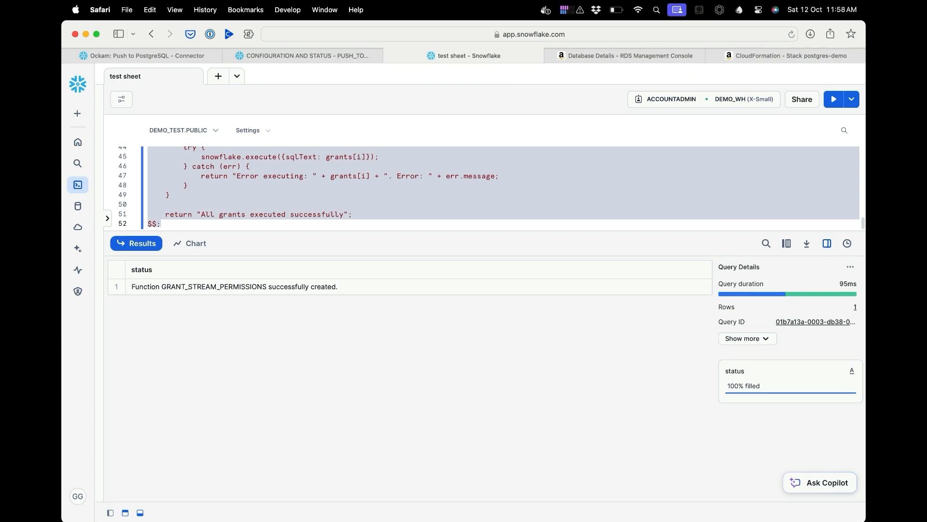
{"action": "left_click", "coordinate": [303, 56]}
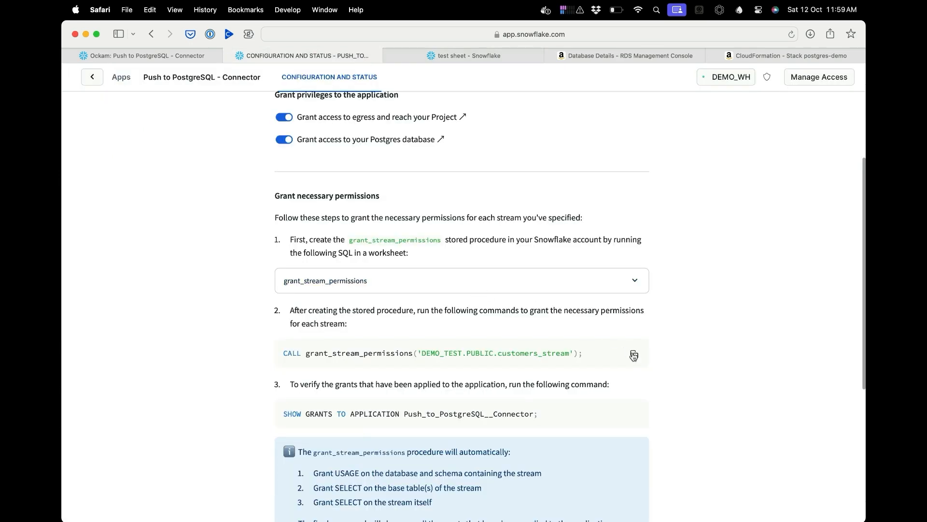
- Call grant_stream_permissions for customers_stream so all grants succeed
{"action": "left_click", "coordinate": [467, 56]}
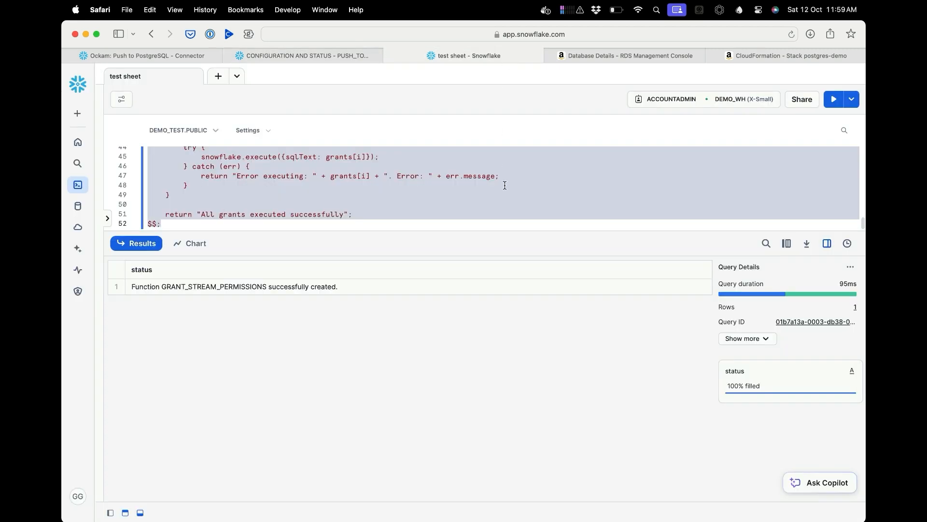
{"action": "left_click", "coordinate": [833, 98]}
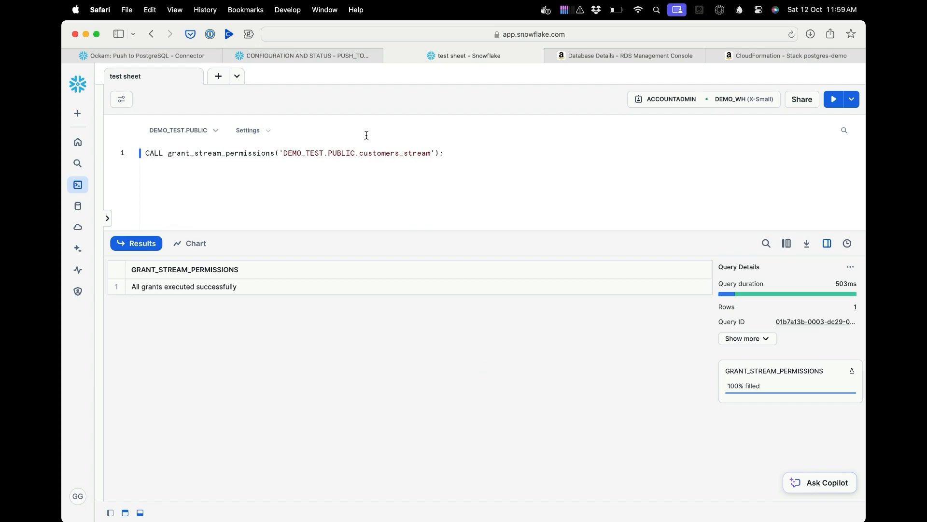
{"action": "left_click", "coordinate": [303, 55]}
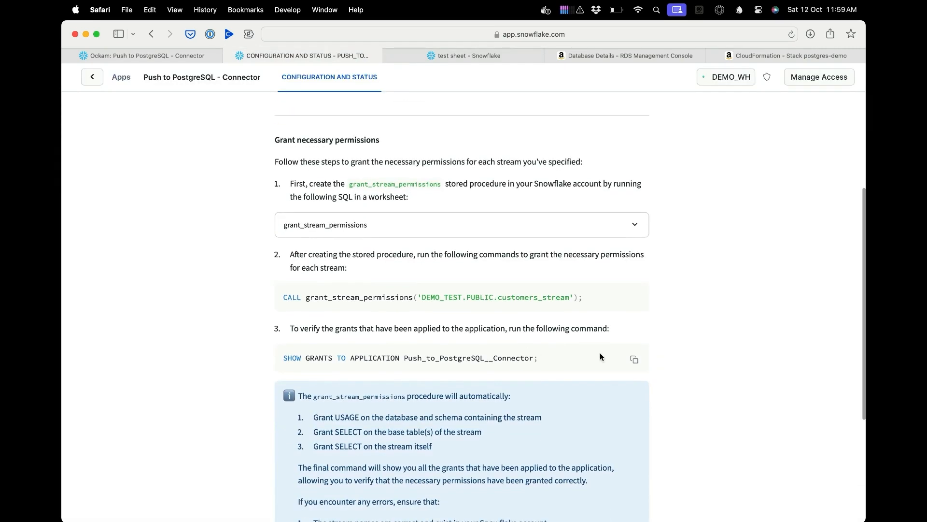
- Run SHOW GRANTS TO APPLICATION Push_to_PostgreSQL__Connector listing six privileges
{"action": "left_click", "coordinate": [468, 55]}
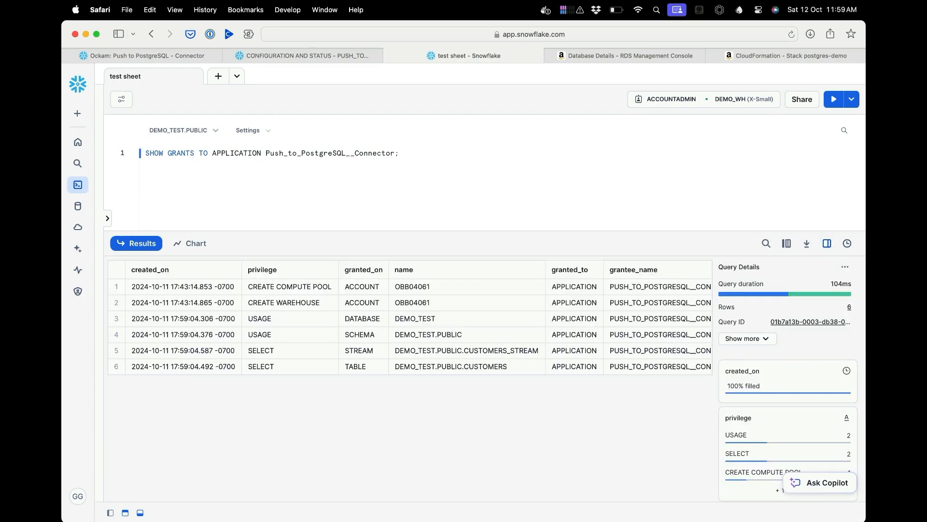
{"action": "mouse_move", "coordinate": [338, 55]}
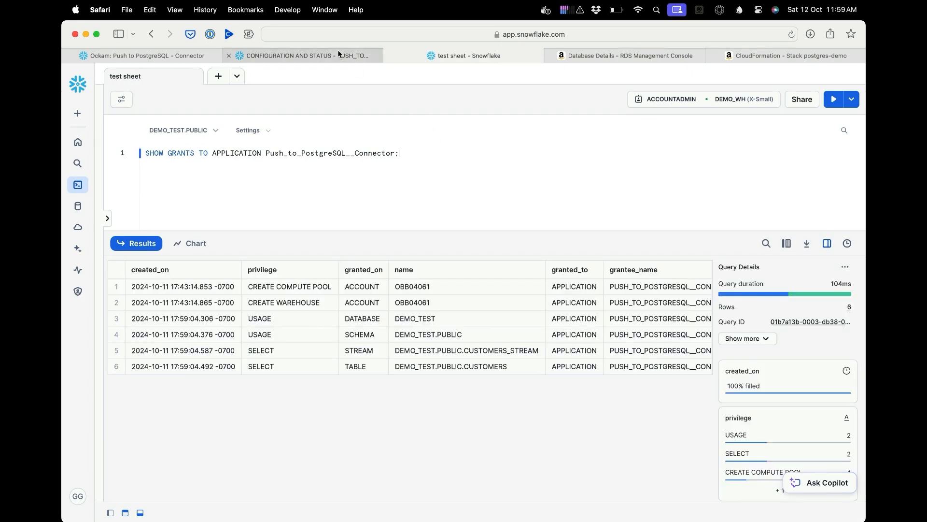
{"action": "left_click", "coordinate": [301, 55]}
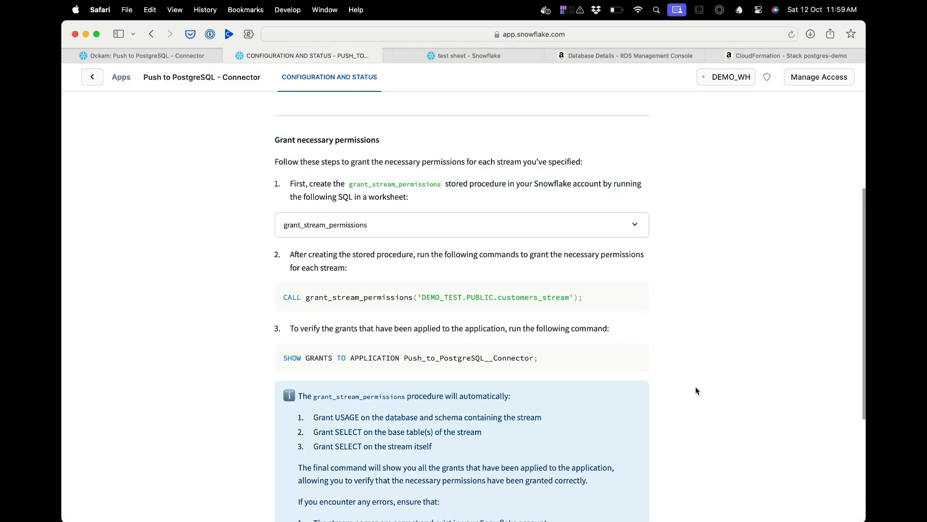
{"action": "scroll", "scroll_direction": "down", "scroll_amount": 3}
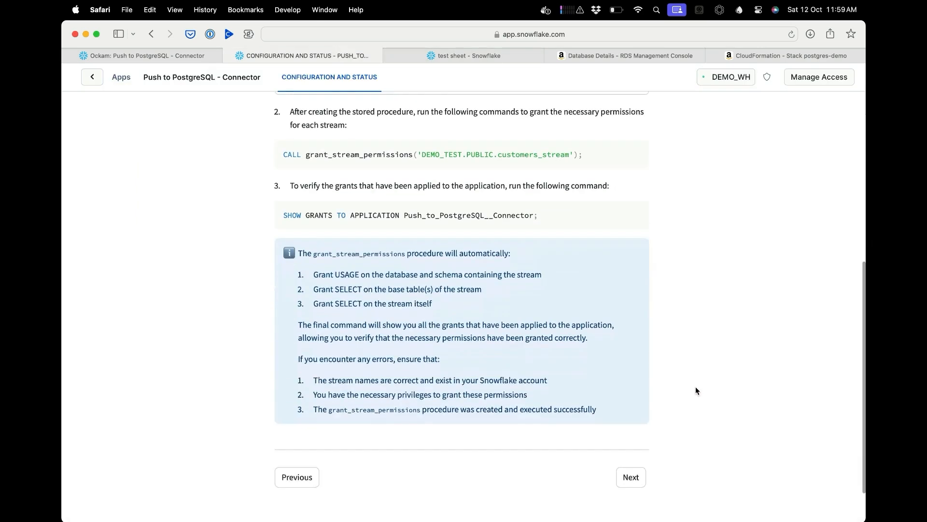
{"action": "scroll", "scroll_direction": "down", "scroll_amount": 3}
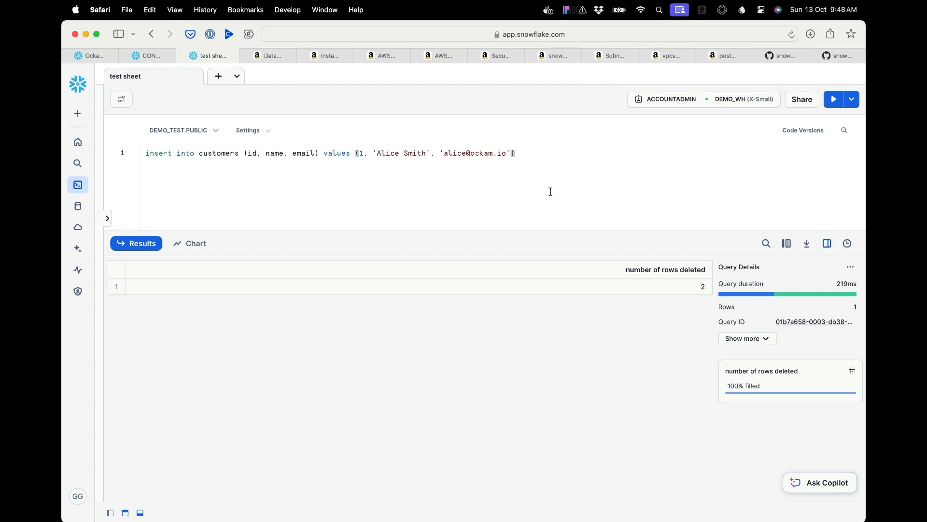
- Insert customer 1 Alice Smith, then edit the values to 2 and Bob Jones and insert again
{"action": "left_click", "coordinate": [834, 99]}
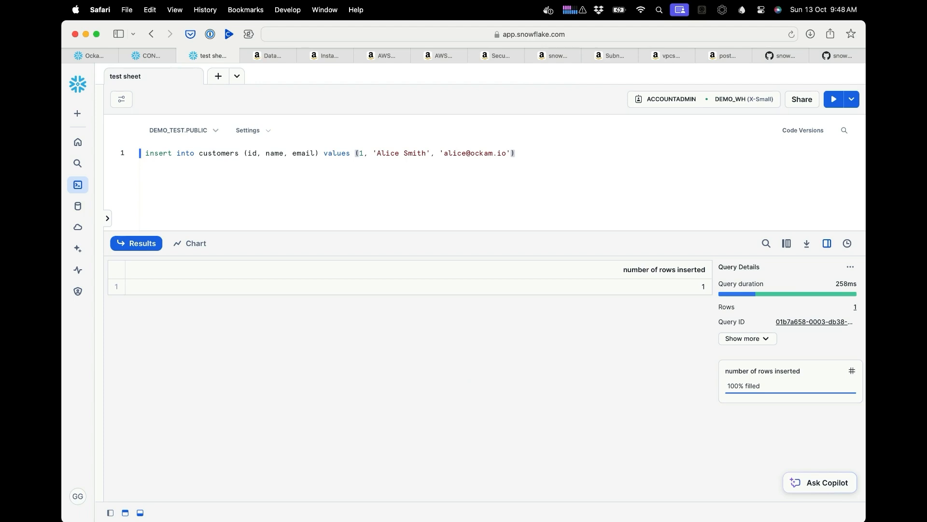
{"action": "mouse_move", "coordinate": [550, 195]}
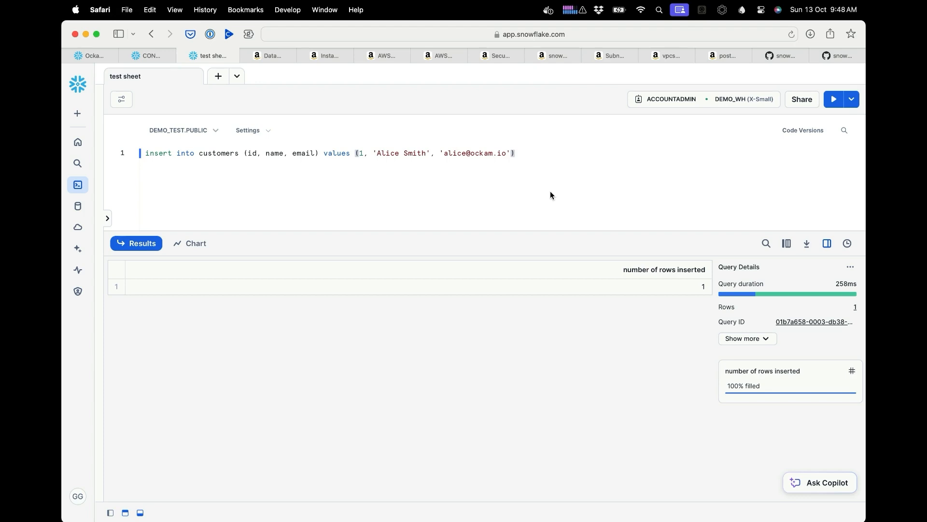
{"action": "mouse_move", "coordinate": [363, 154]}
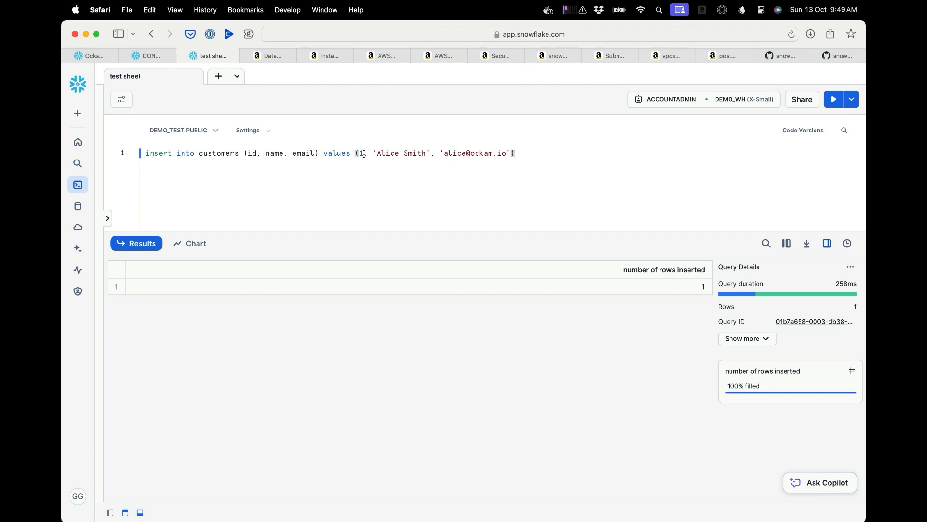
{"action": "type", "text": "2"}
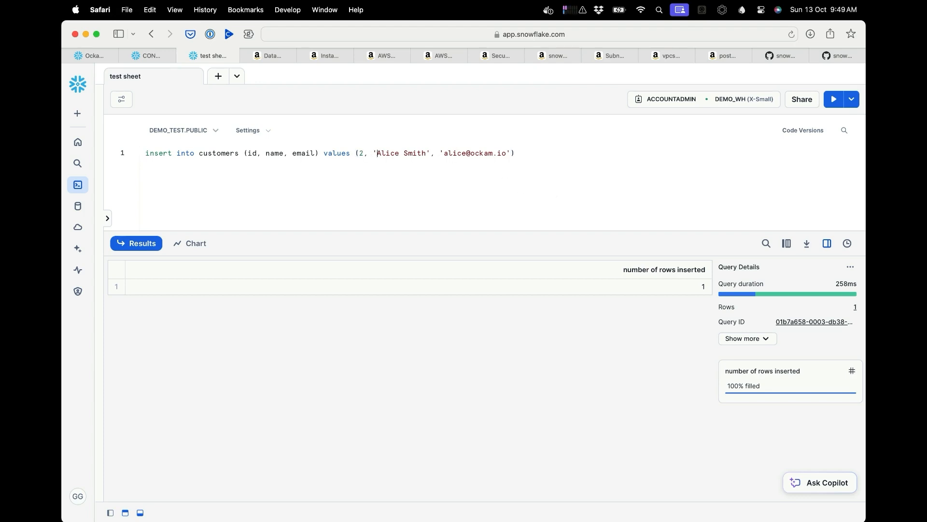
{"action": "type", "text": "Bob Jones"}
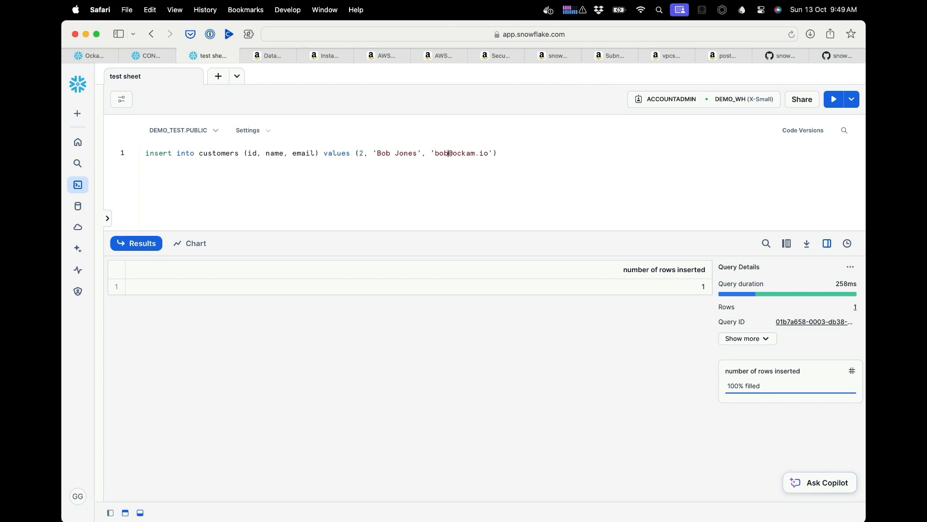
{"action": "left_click", "coordinate": [834, 99]}
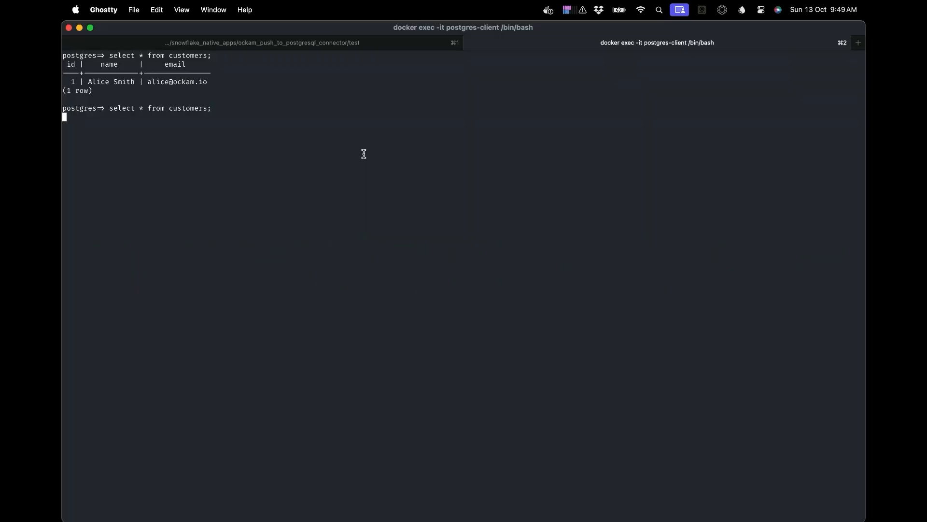
- Rerun SELECT * FROM customers showing Alice Smith and Bob Jones
{"action": "key", "text": "Return"}
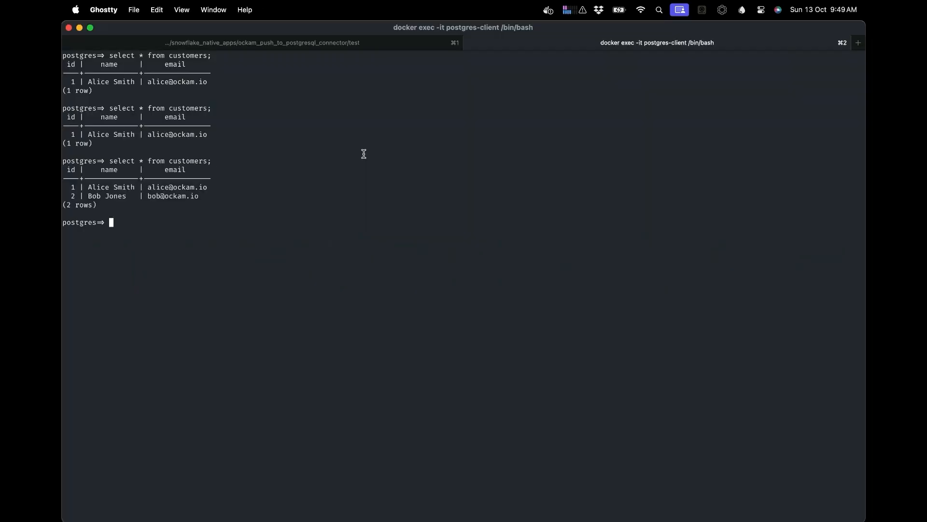